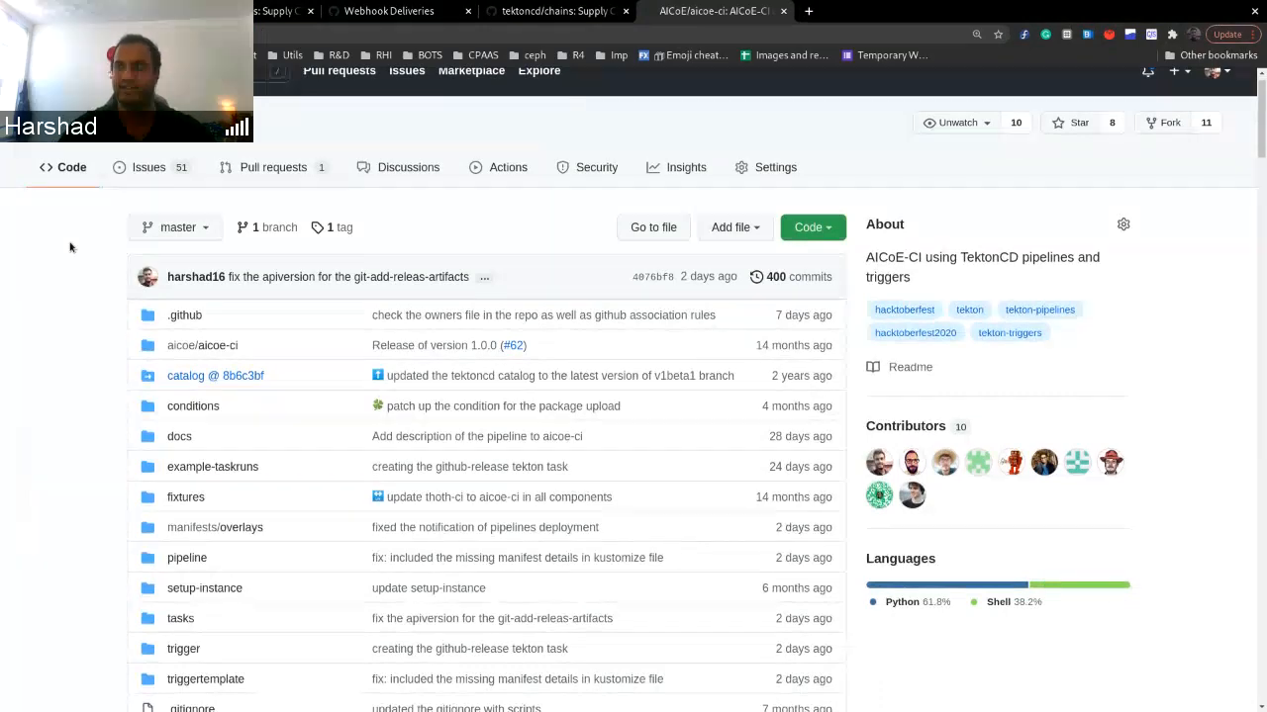
Step: Scroll through the current page before moving to the Tekton Chains repository
{"action": "scroll", "scroll_direction": "down", "scroll_amount": 3}
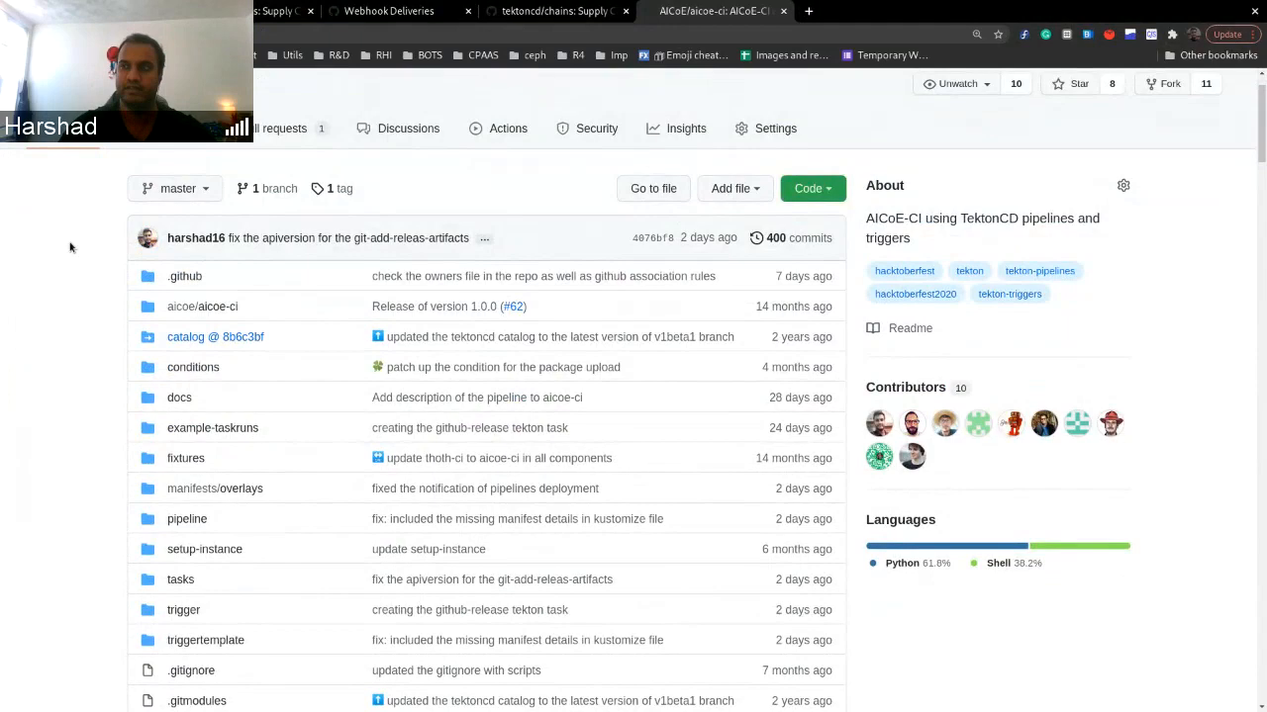
{"action": "scroll", "scroll_direction": "down", "scroll_amount": 3}
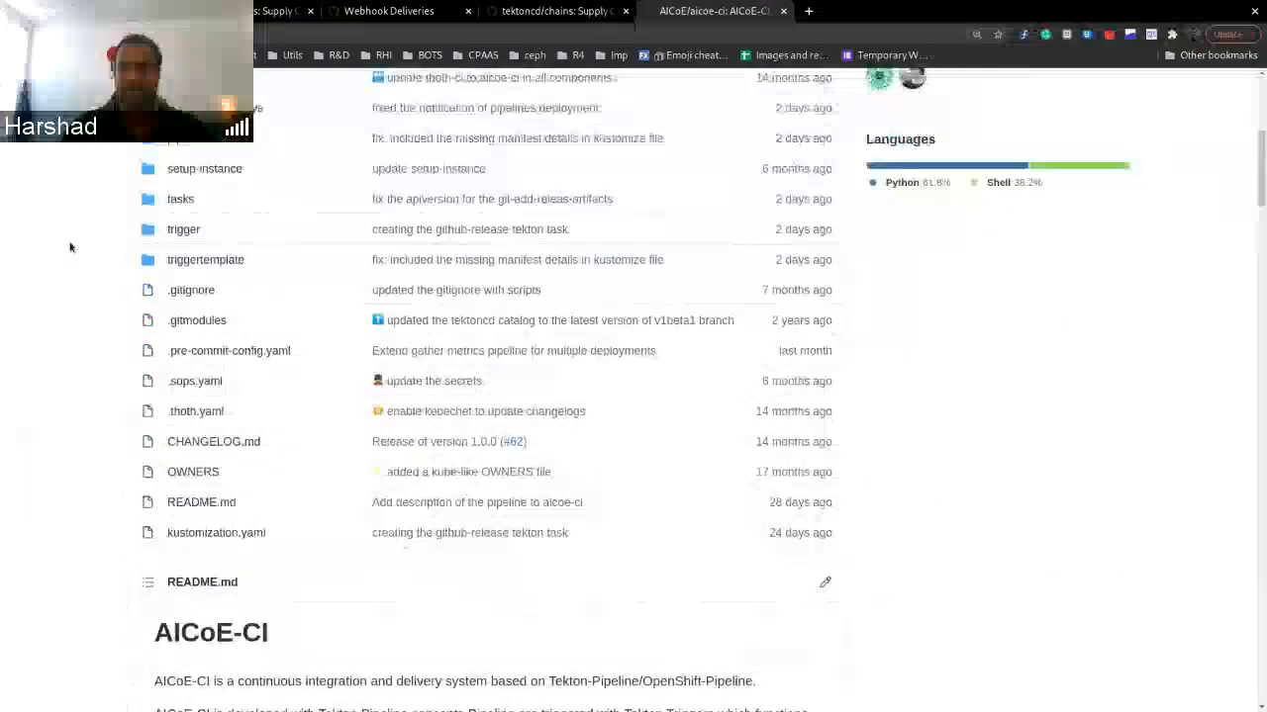
{"action": "scroll", "scroll_direction": "down", "scroll_amount": 3}
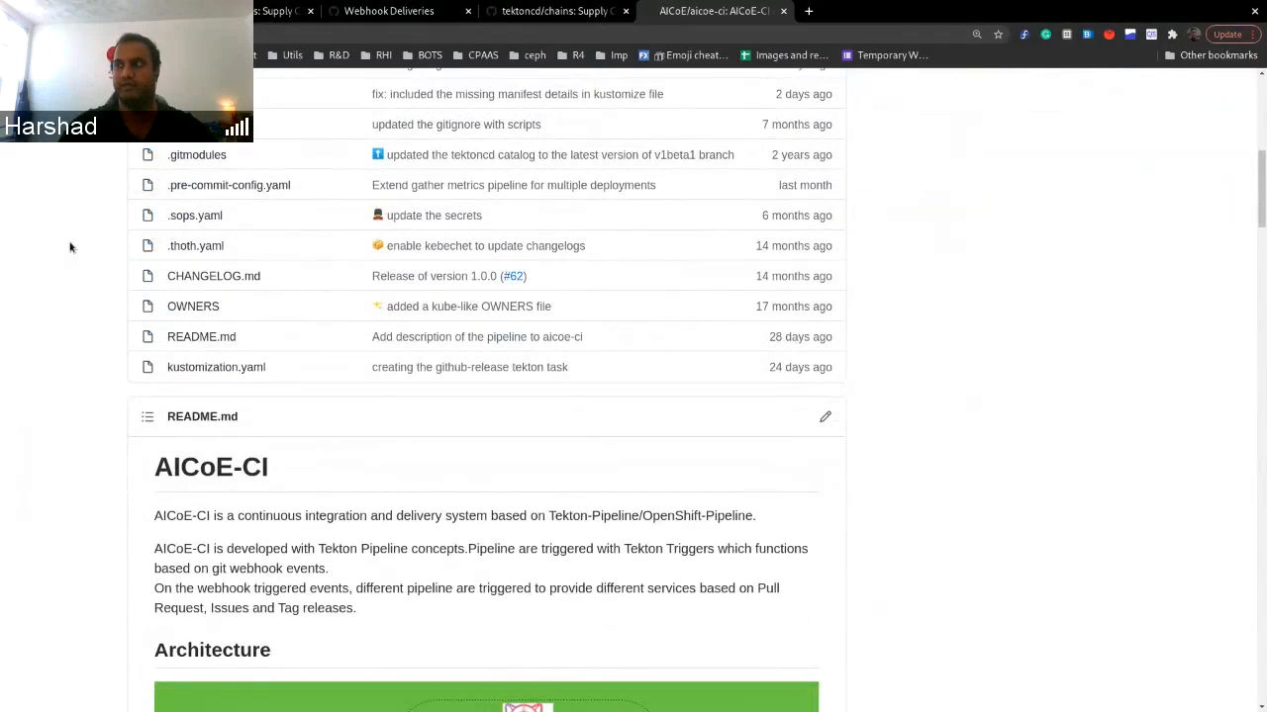
{"action": "scroll", "scroll_direction": "down", "scroll_amount": 3}
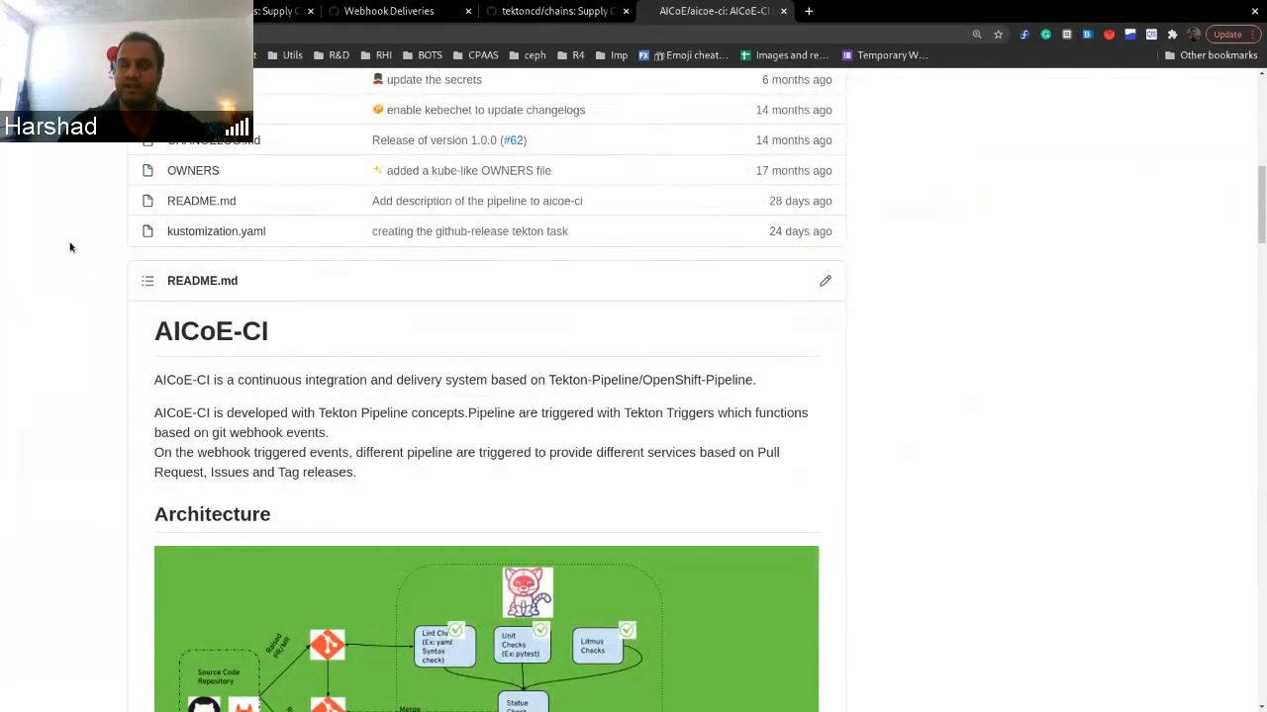
{"action": "scroll", "scroll_direction": "down", "scroll_amount": 3}
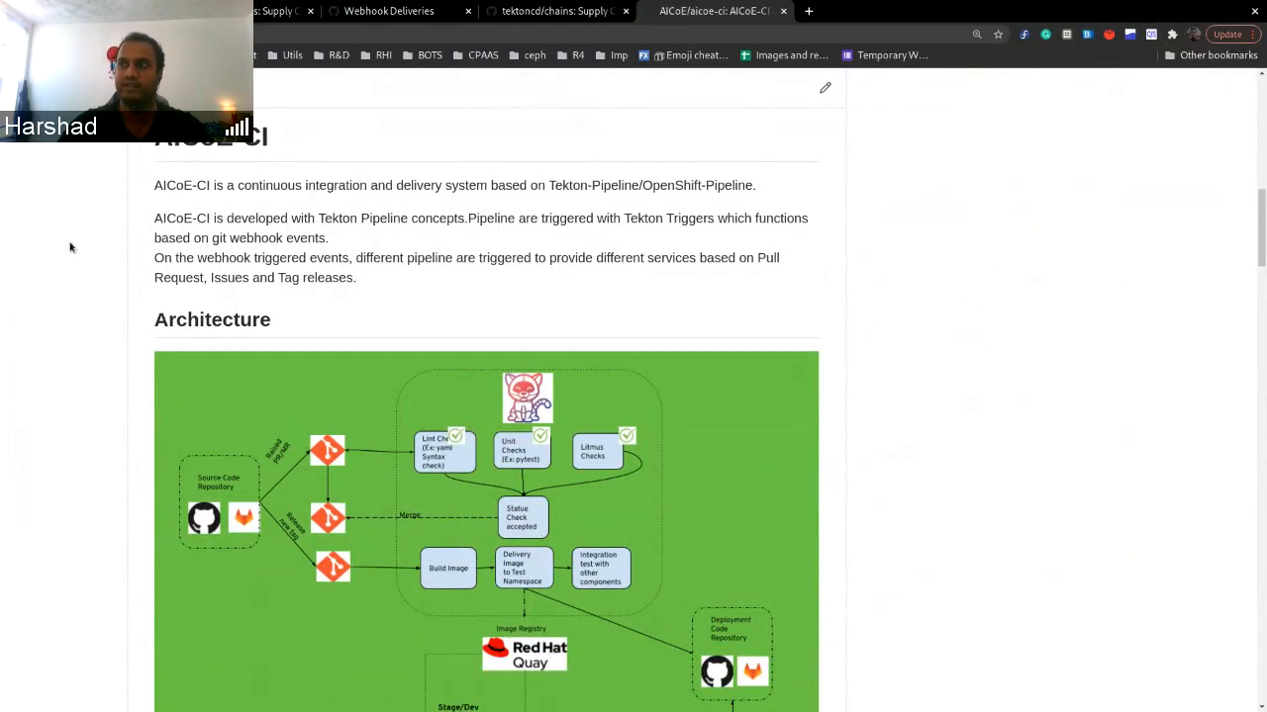
{"action": "scroll", "scroll_direction": "down", "scroll_amount": 3}
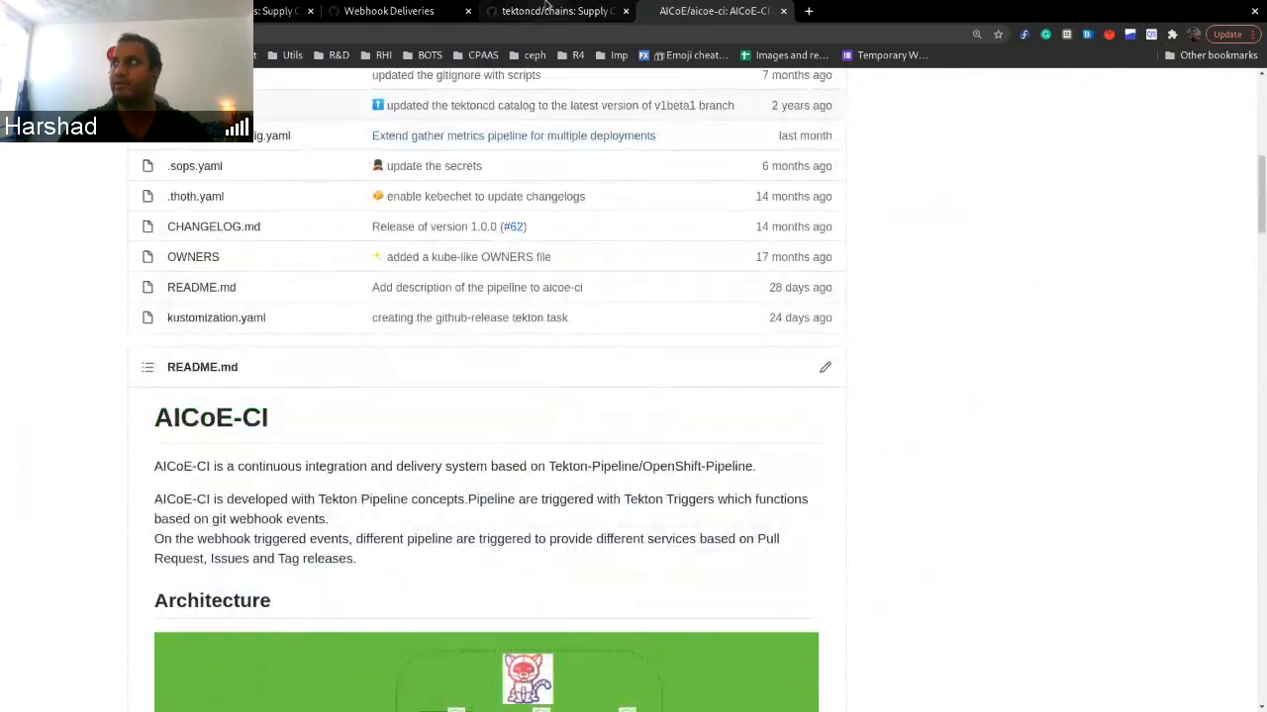
Step: Read the tektoncd/chains README's Getting Started, Installation and Setup sections, then return to the console
{"action": "left_click", "coordinate": [554, 12]}
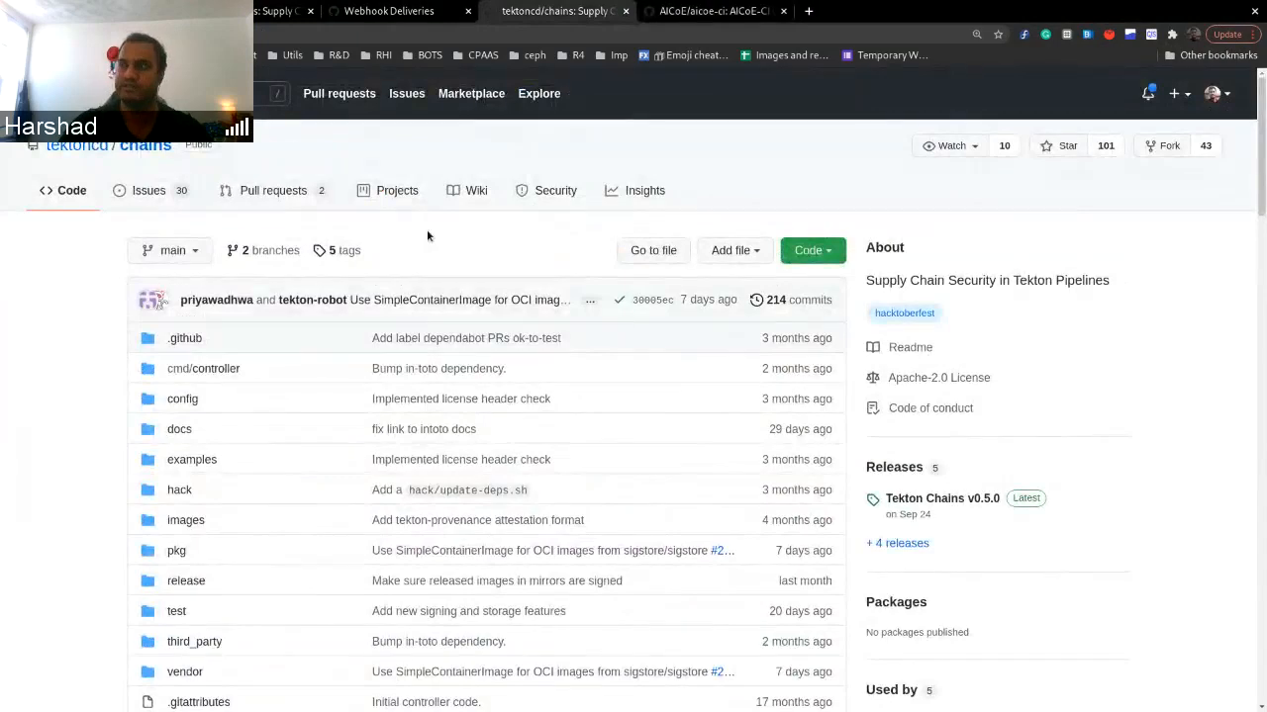
{"action": "scroll", "scroll_direction": "down", "scroll_amount": 3}
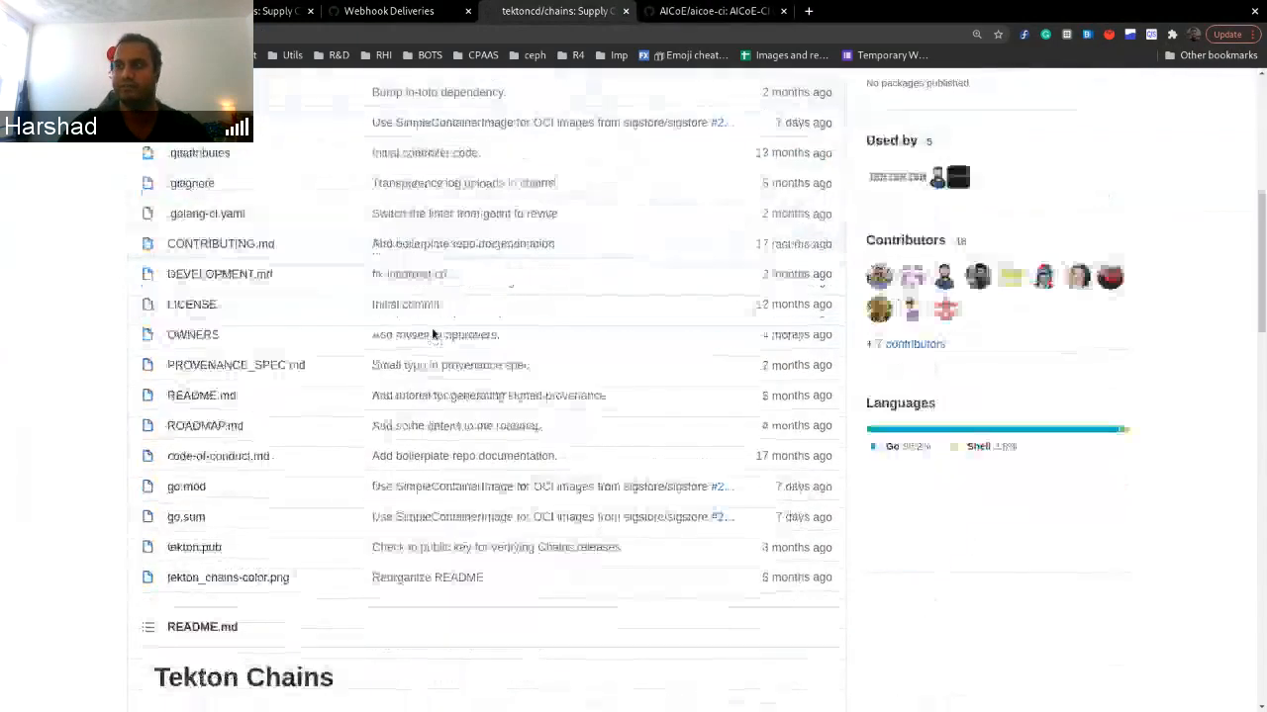
{"action": "scroll", "scroll_direction": "down", "scroll_amount": 3}
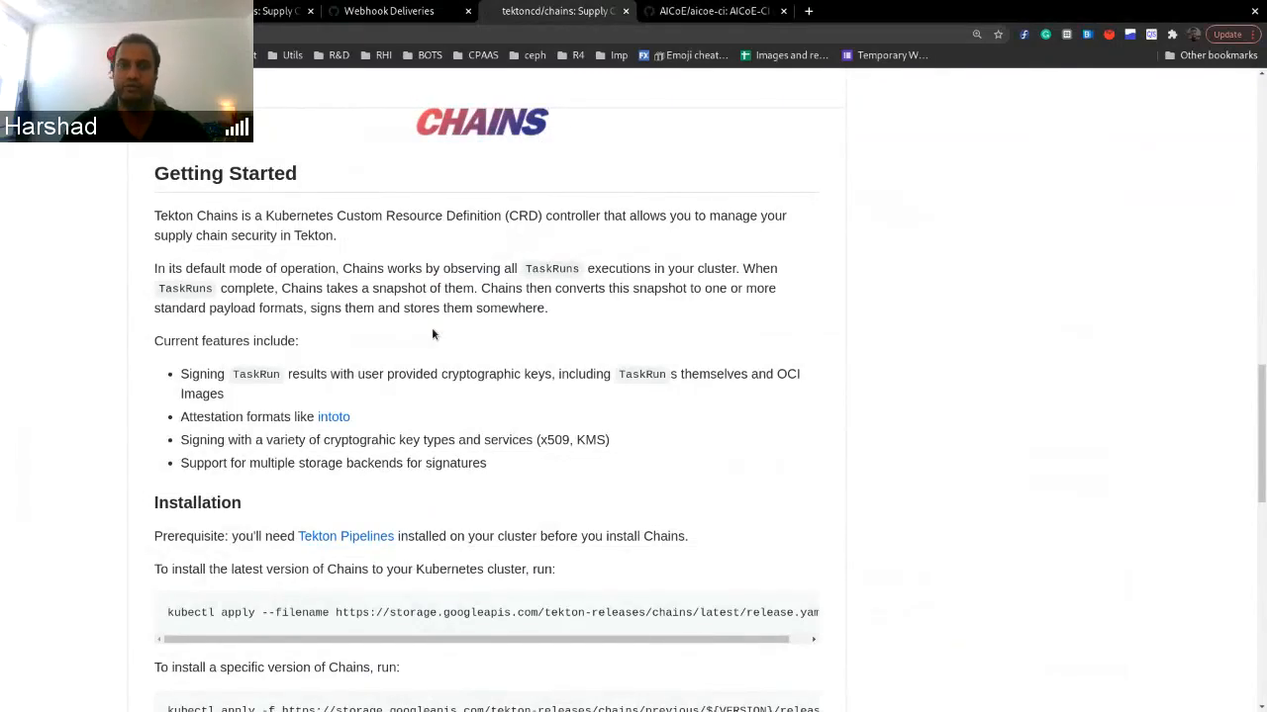
{"action": "scroll", "scroll_direction": "down", "scroll_amount": 3}
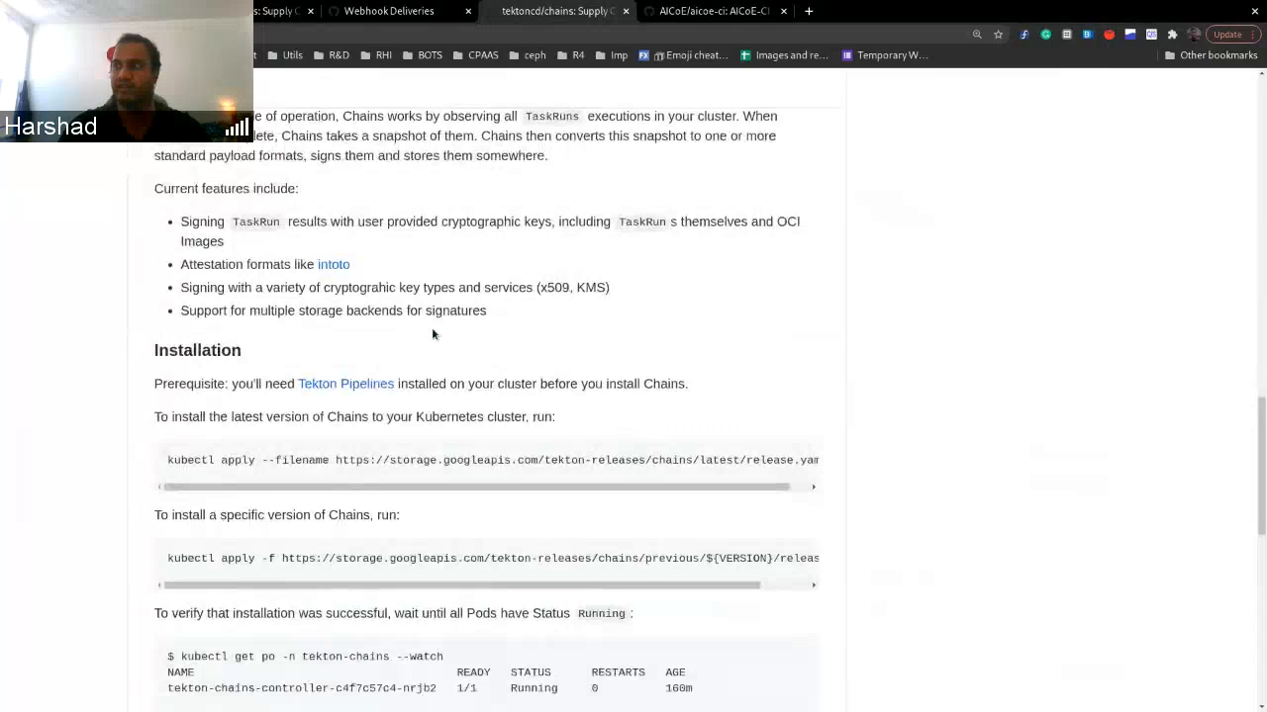
{"action": "scroll", "scroll_direction": "down", "scroll_amount": 3}
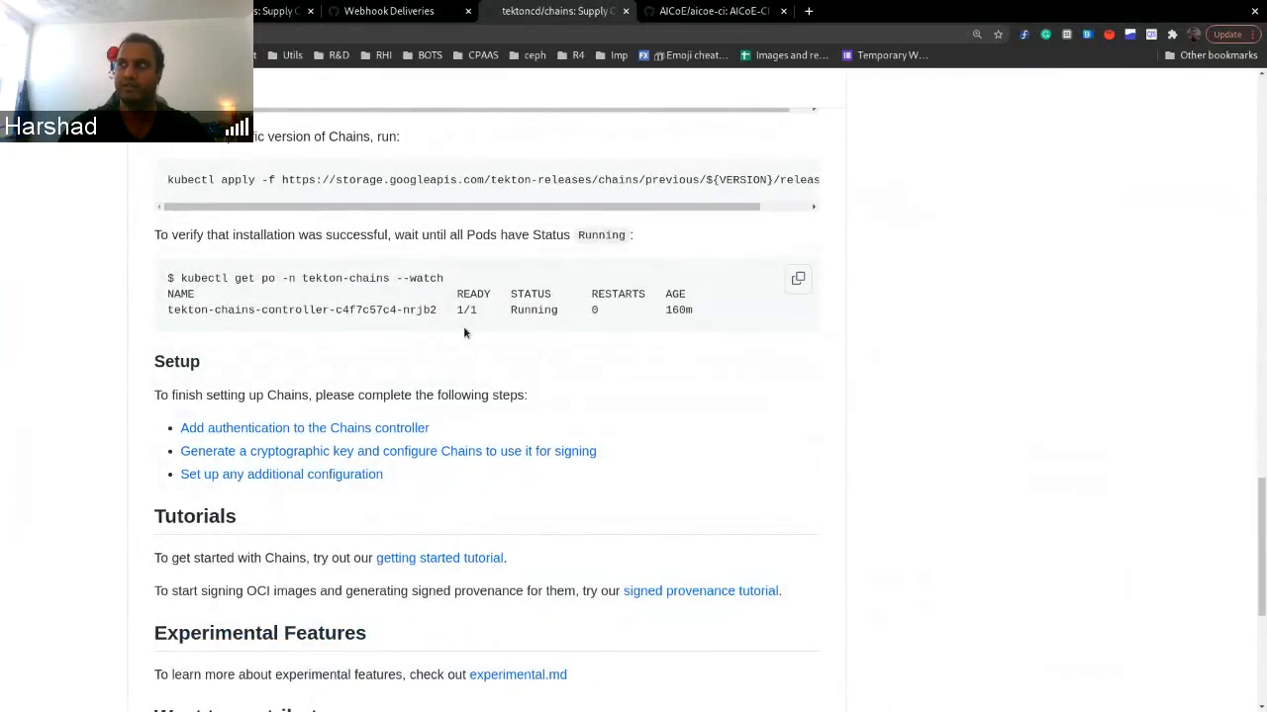
{"action": "mouse_move", "coordinate": [414, 424]}
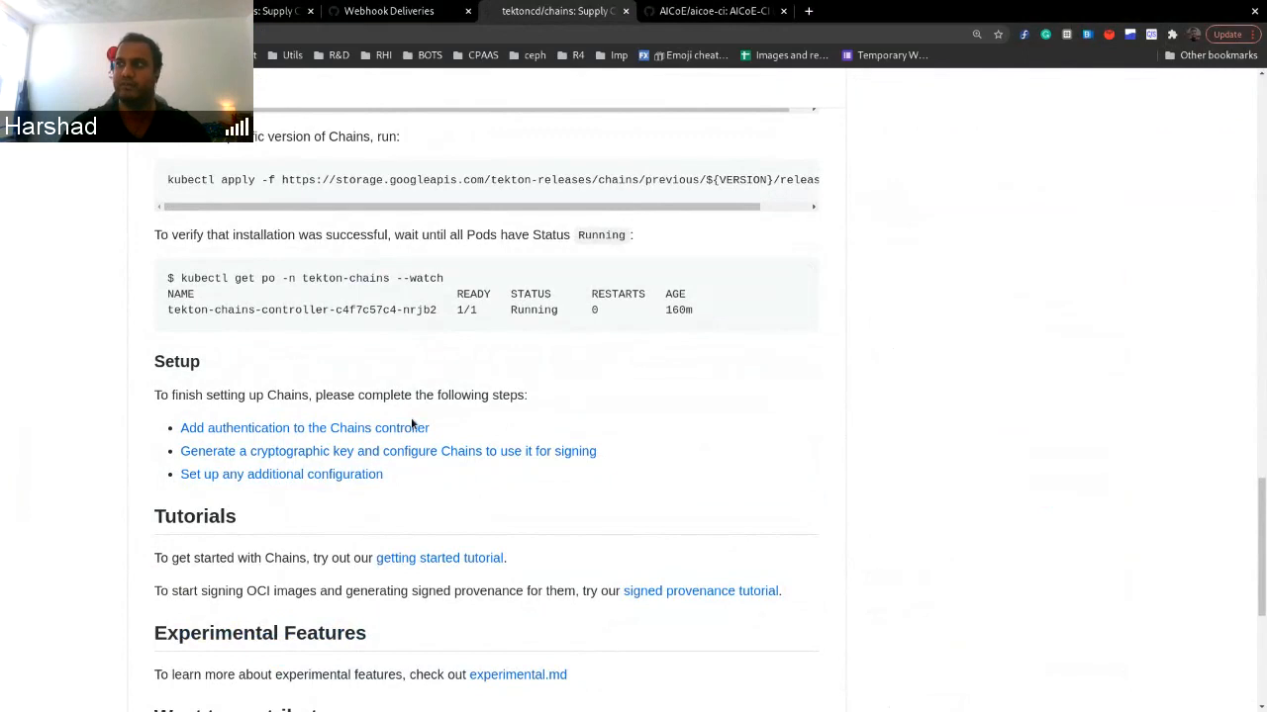
{"action": "scroll", "scroll_direction": "up", "scroll_amount": 3}
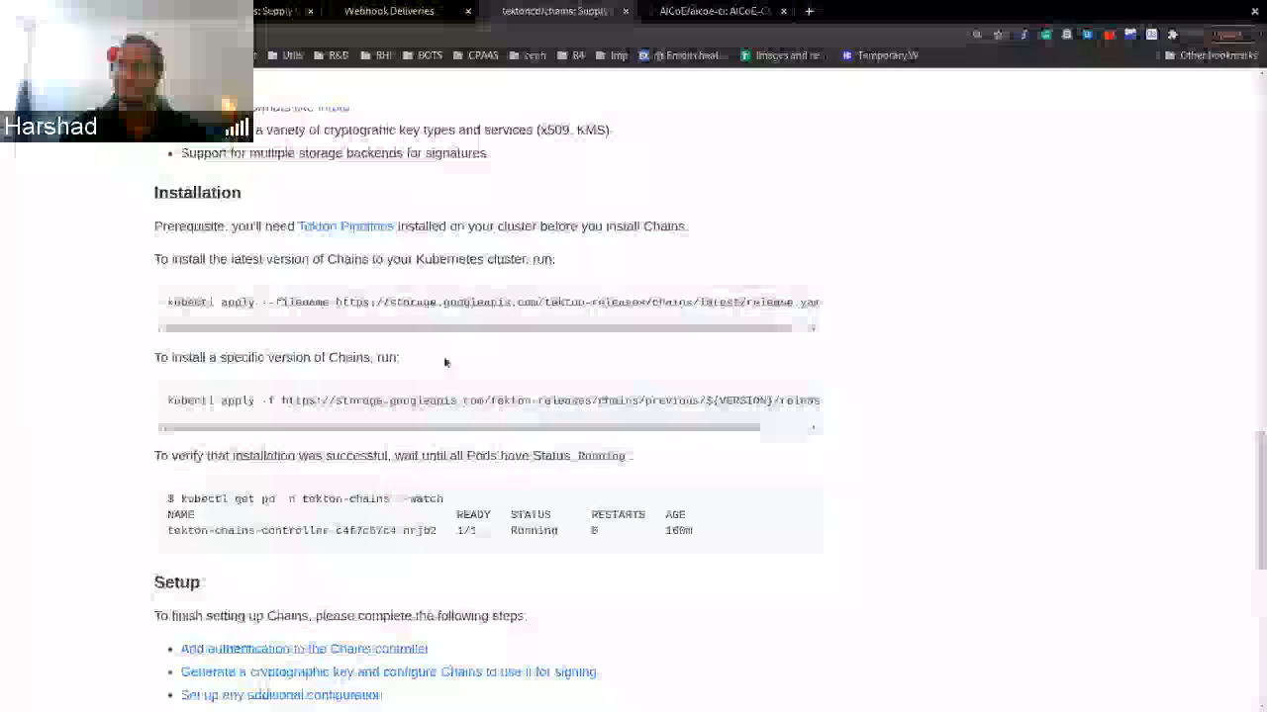
{"action": "scroll", "scroll_direction": "up", "scroll_amount": 3}
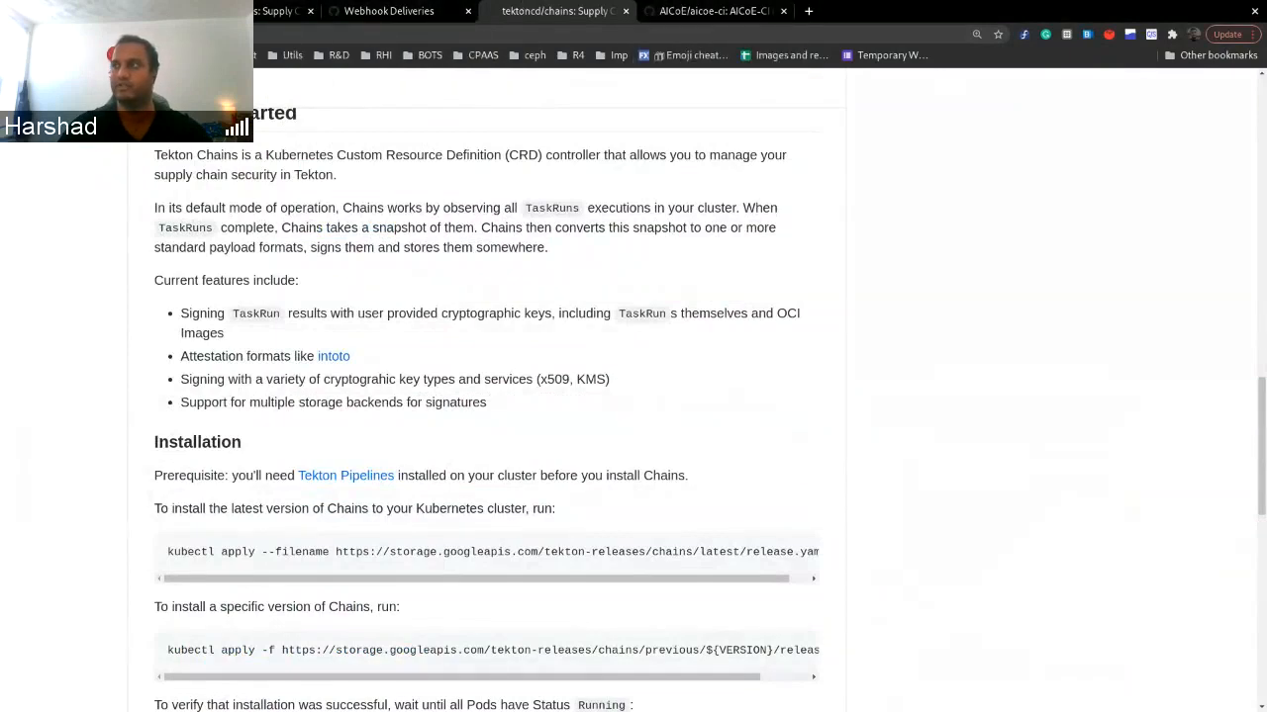
{"action": "left_click", "coordinate": [703, 12]}
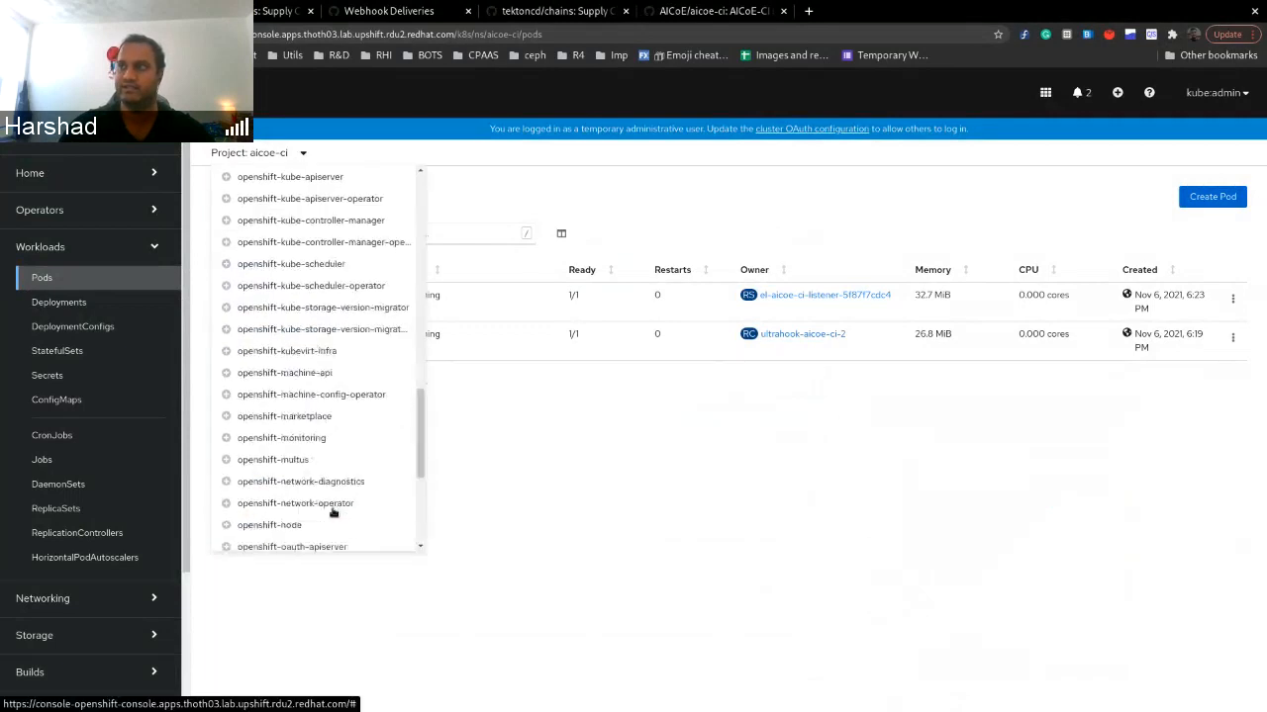
Step: Switch the Pods page to the tekton-chains project and go to its Secrets list
{"action": "left_click", "coordinate": [285, 293]}
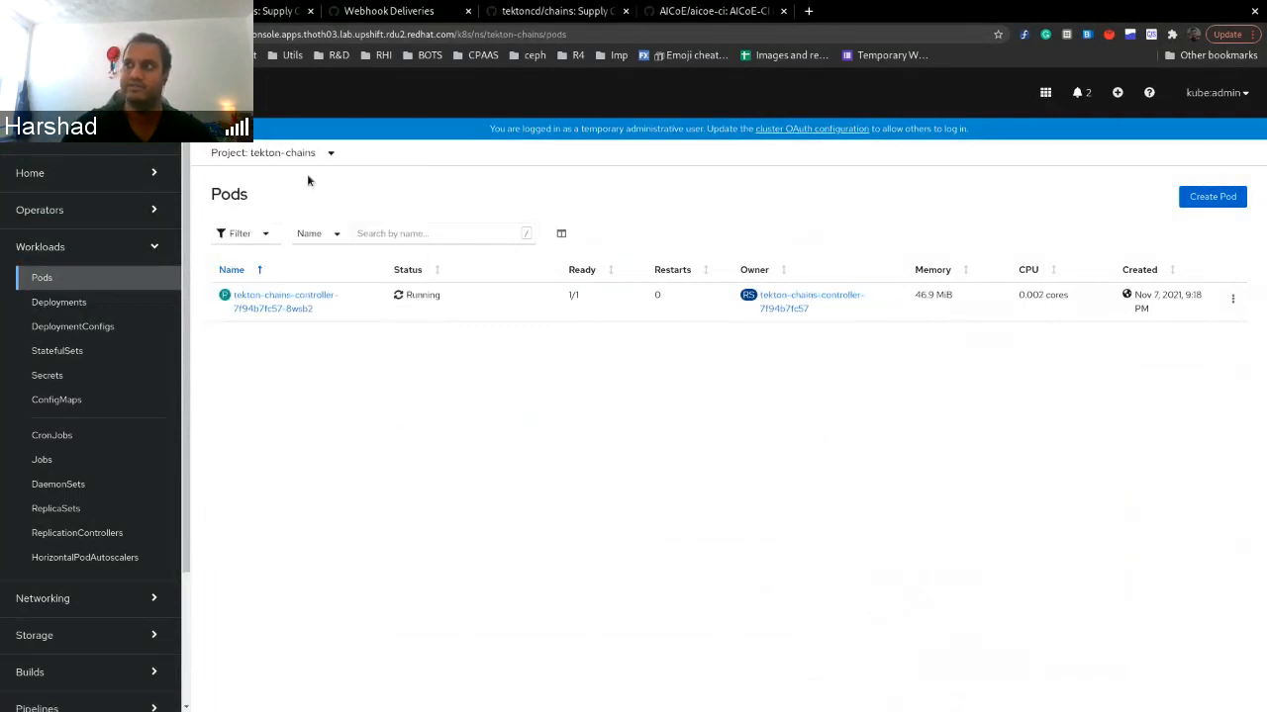
{"action": "mouse_move", "coordinate": [333, 327]}
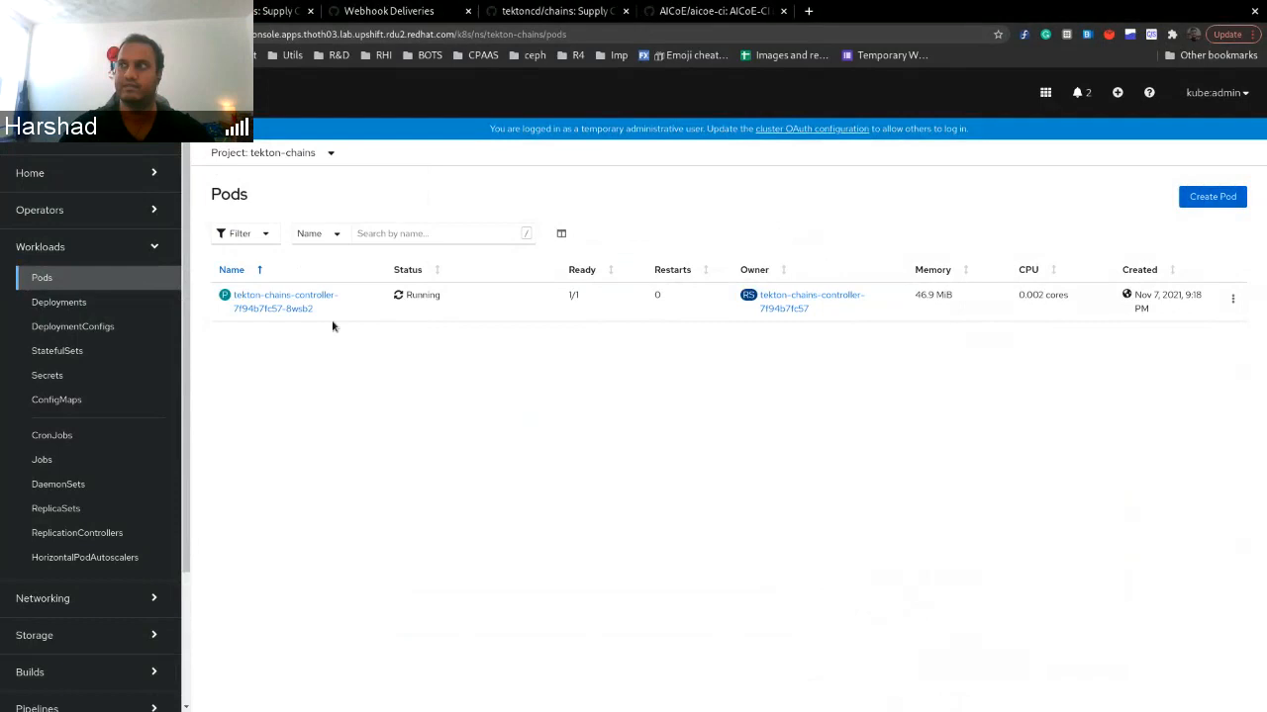
{"action": "mouse_move", "coordinate": [265, 340]}
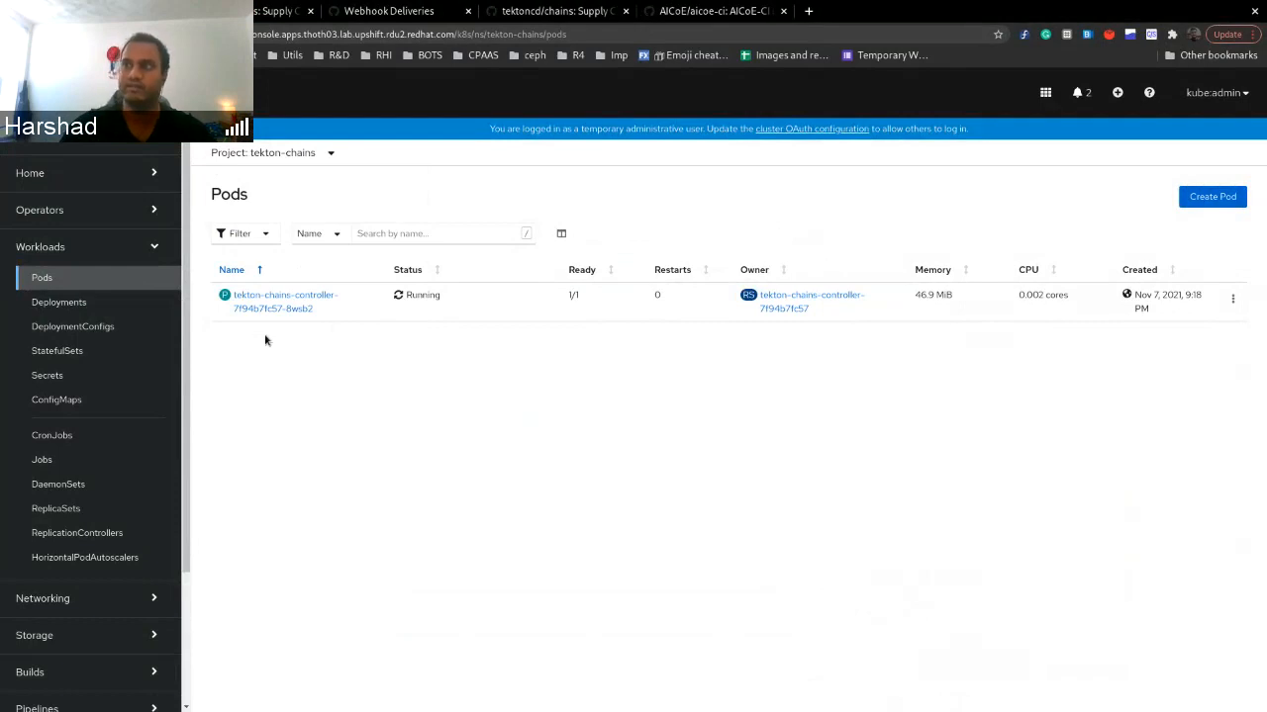
{"action": "left_click", "coordinate": [48, 376]}
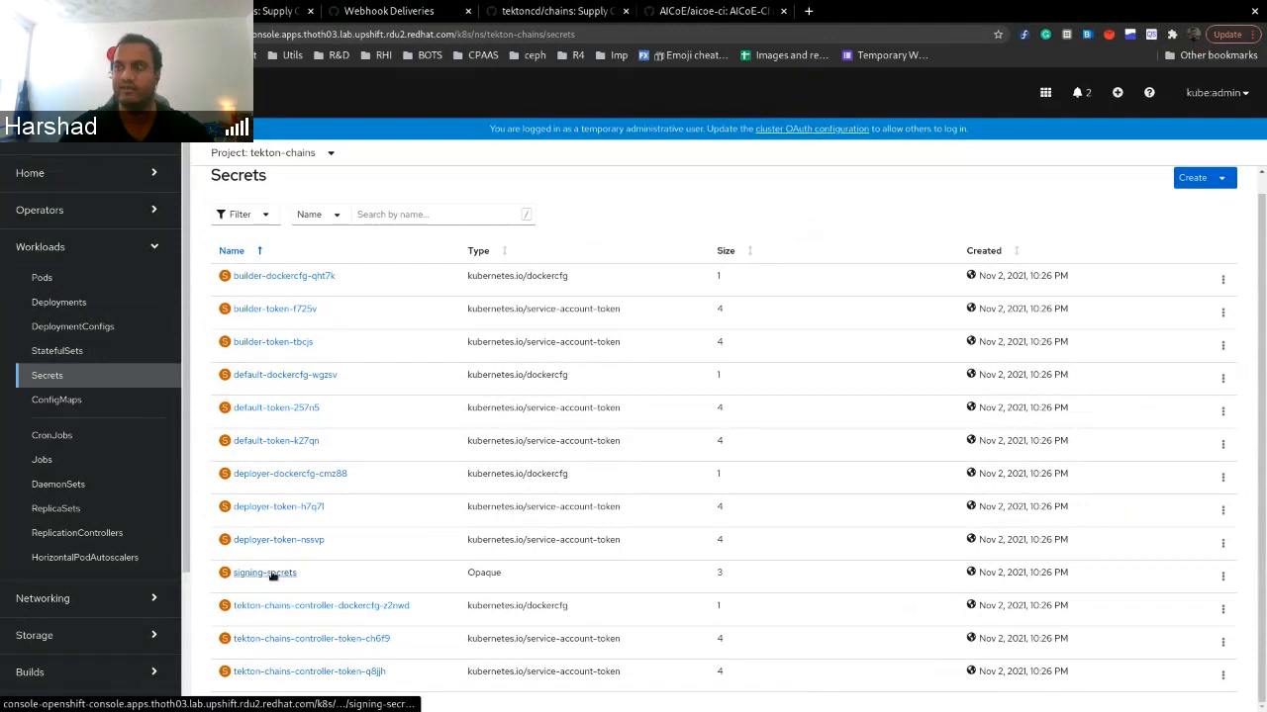
Step: View the signing-secrets secret's cosign key, password and public key entries
{"action": "left_click", "coordinate": [265, 572]}
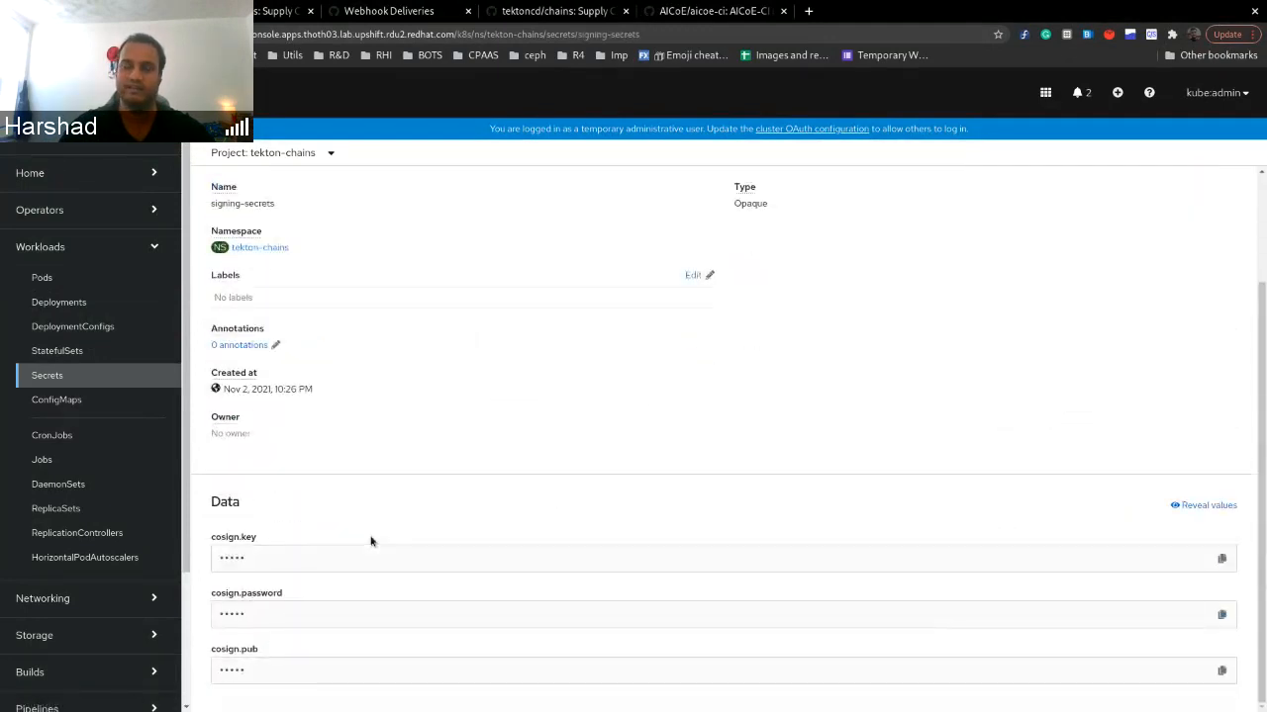
{"action": "mouse_move", "coordinate": [309, 562]}
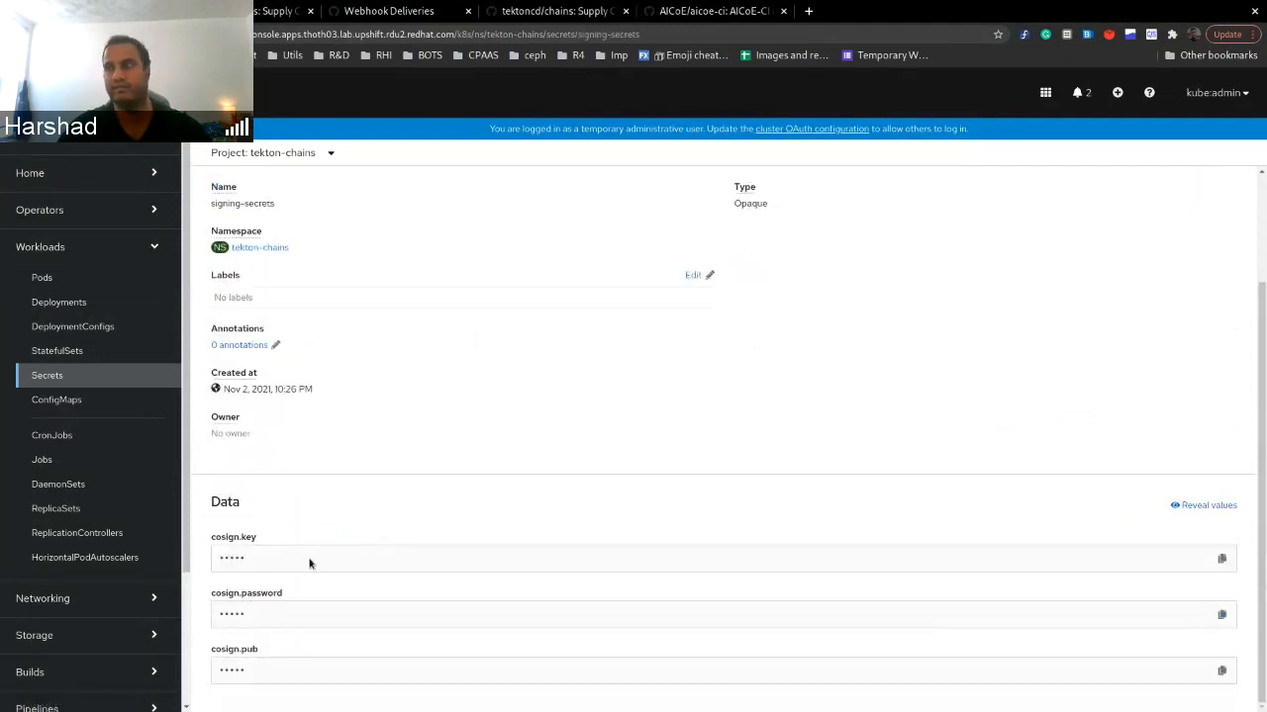
{"action": "mouse_move", "coordinate": [281, 562]}
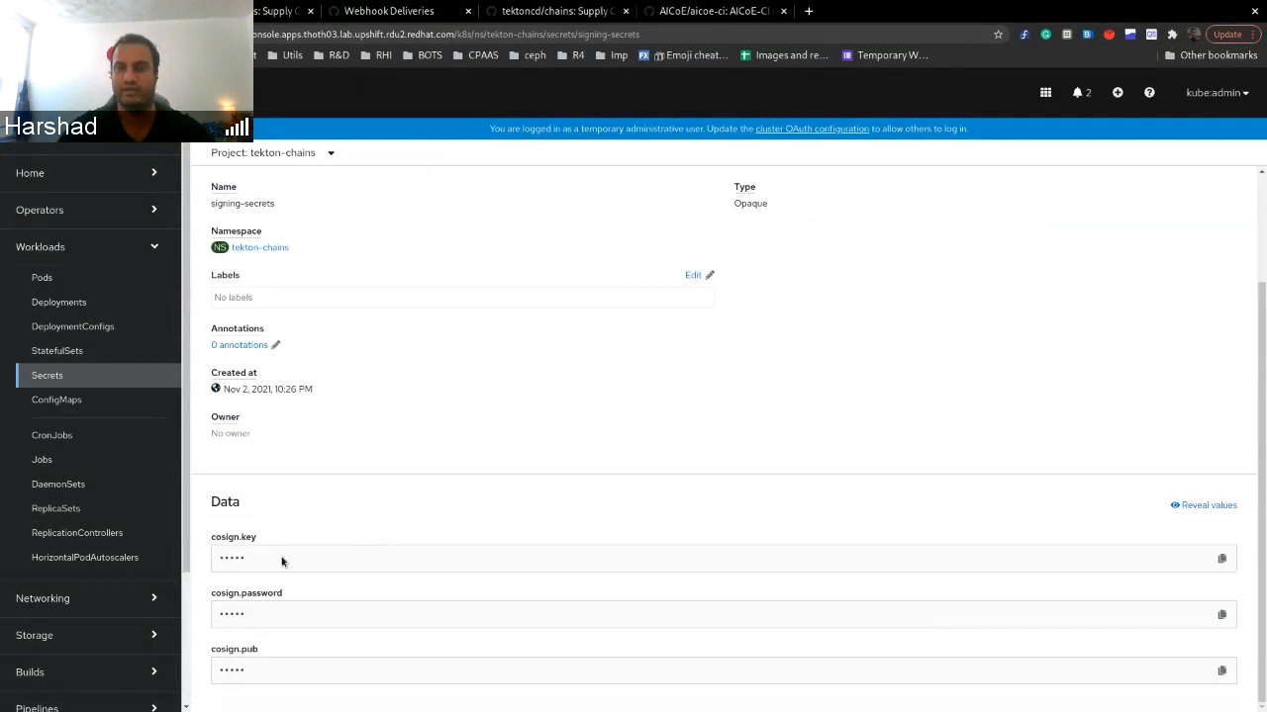
{"action": "mouse_move", "coordinate": [332, 421]}
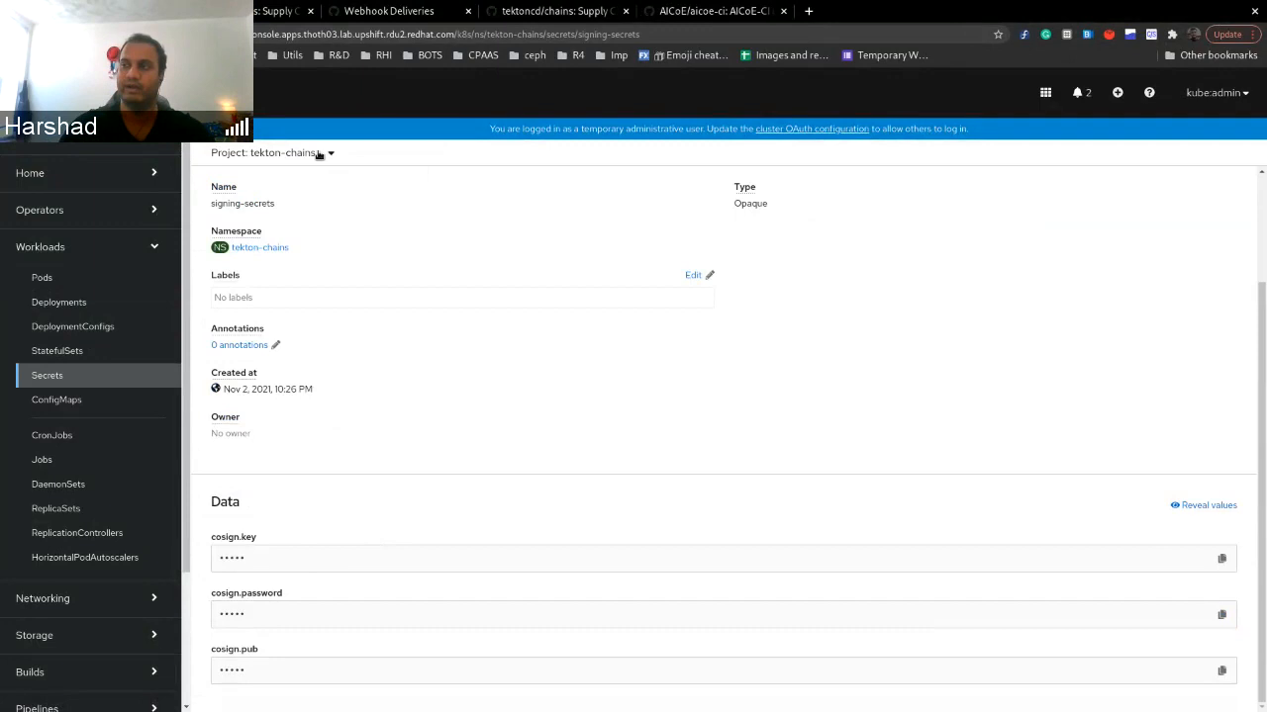
{"action": "left_click", "coordinate": [273, 152]}
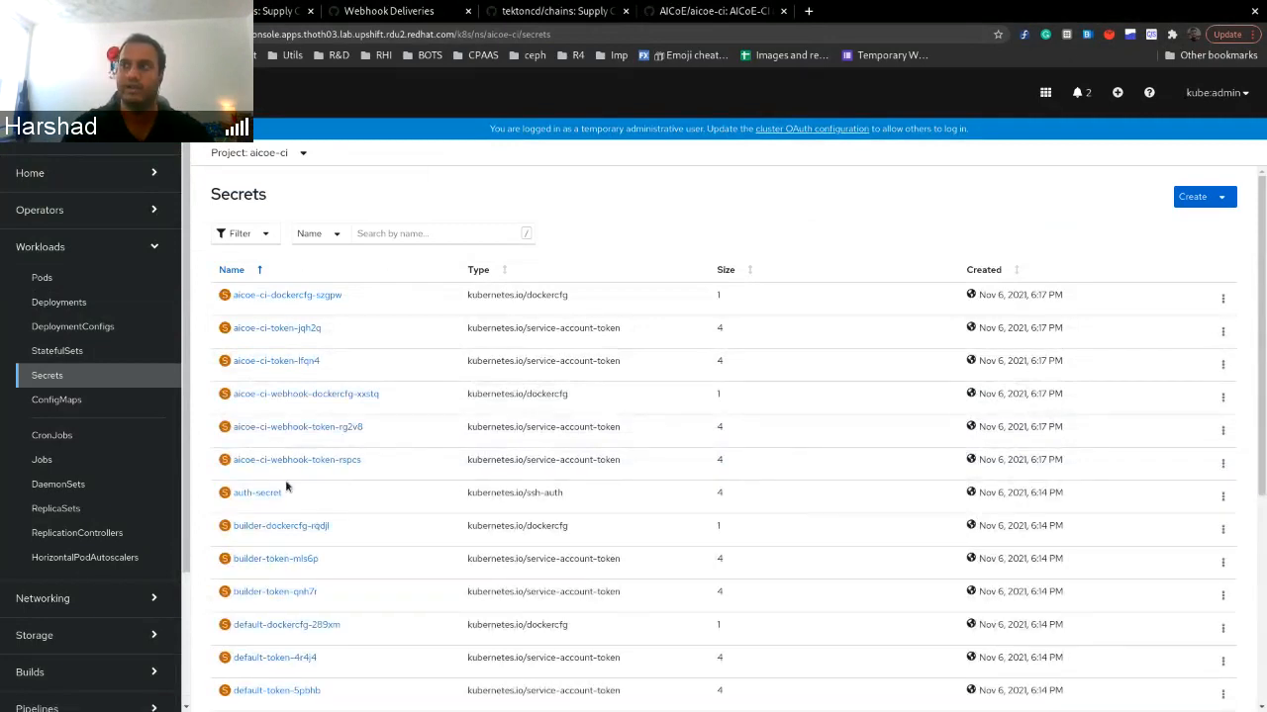
Step: Scroll the aicoe-ci Secrets list down to the github, pypi and quay push secrets
{"action": "scroll", "scroll_direction": "down", "scroll_amount": 3}
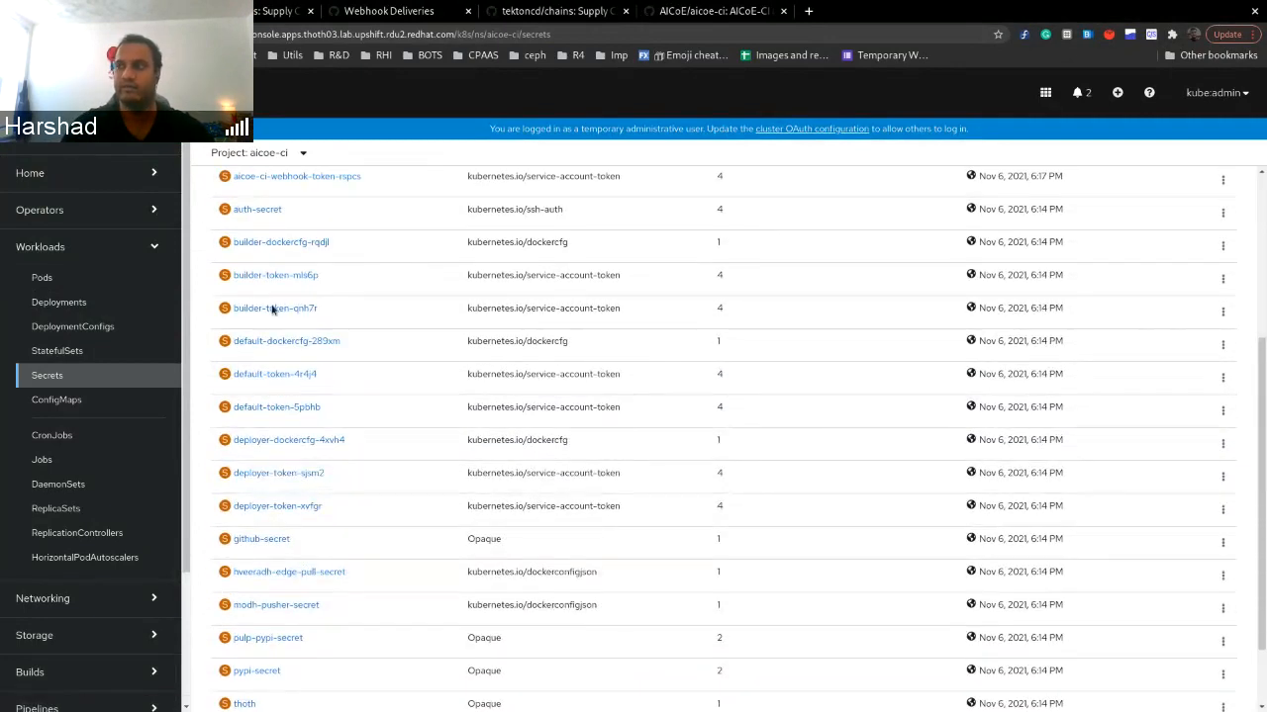
{"action": "scroll", "scroll_direction": "down", "scroll_amount": 3}
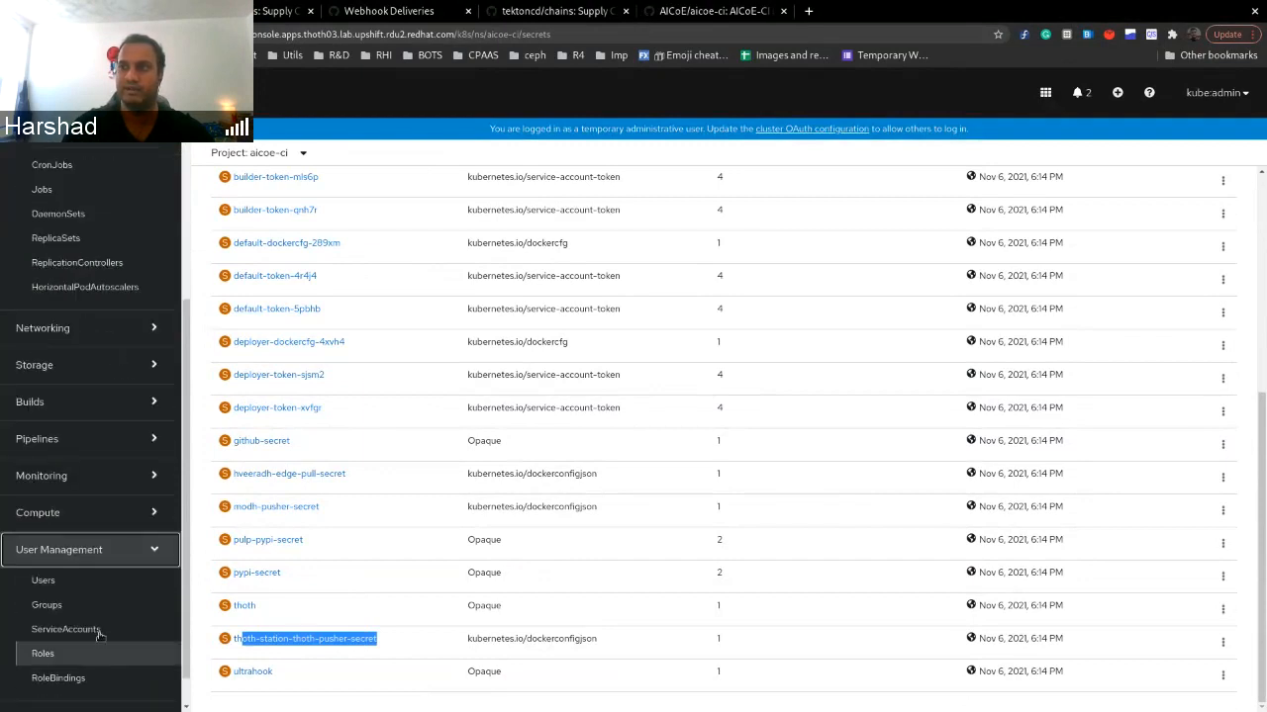
Step: View the aicoe-ci service account's YAML listing its secrets and image pull secrets
{"action": "left_click", "coordinate": [65, 629]}
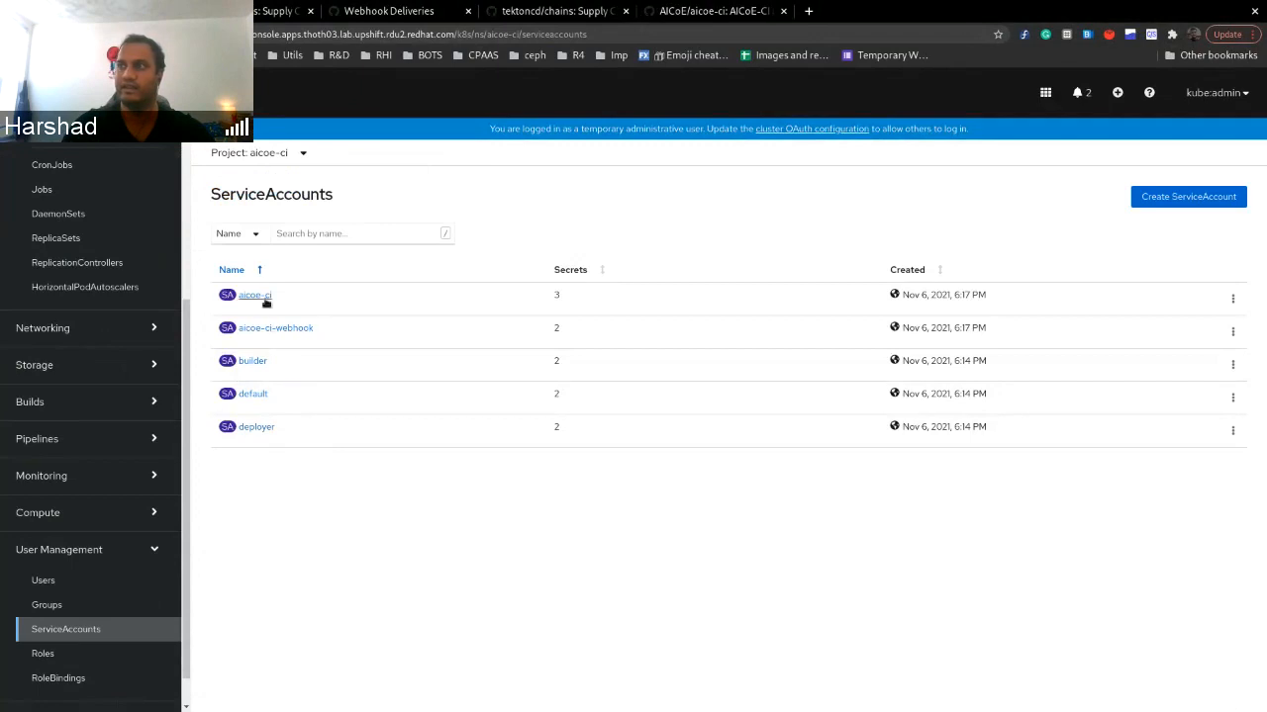
{"action": "left_click", "coordinate": [253, 295]}
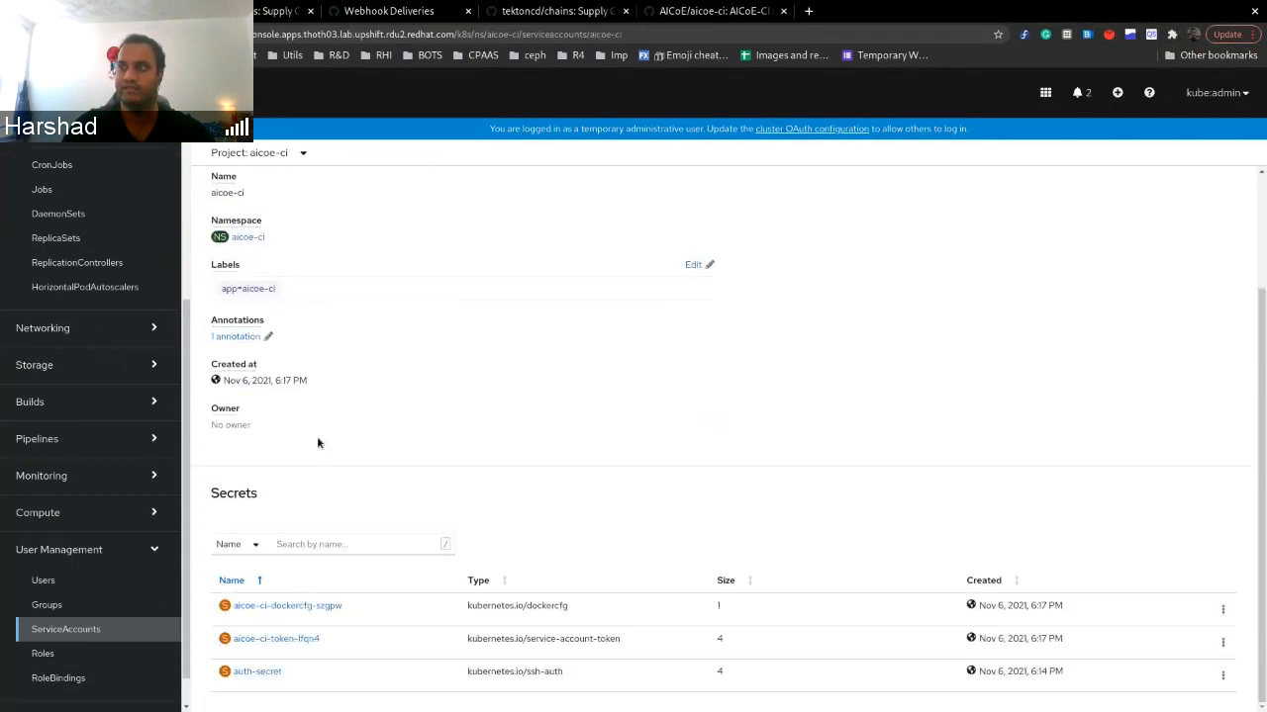
{"action": "left_click", "coordinate": [281, 258]}
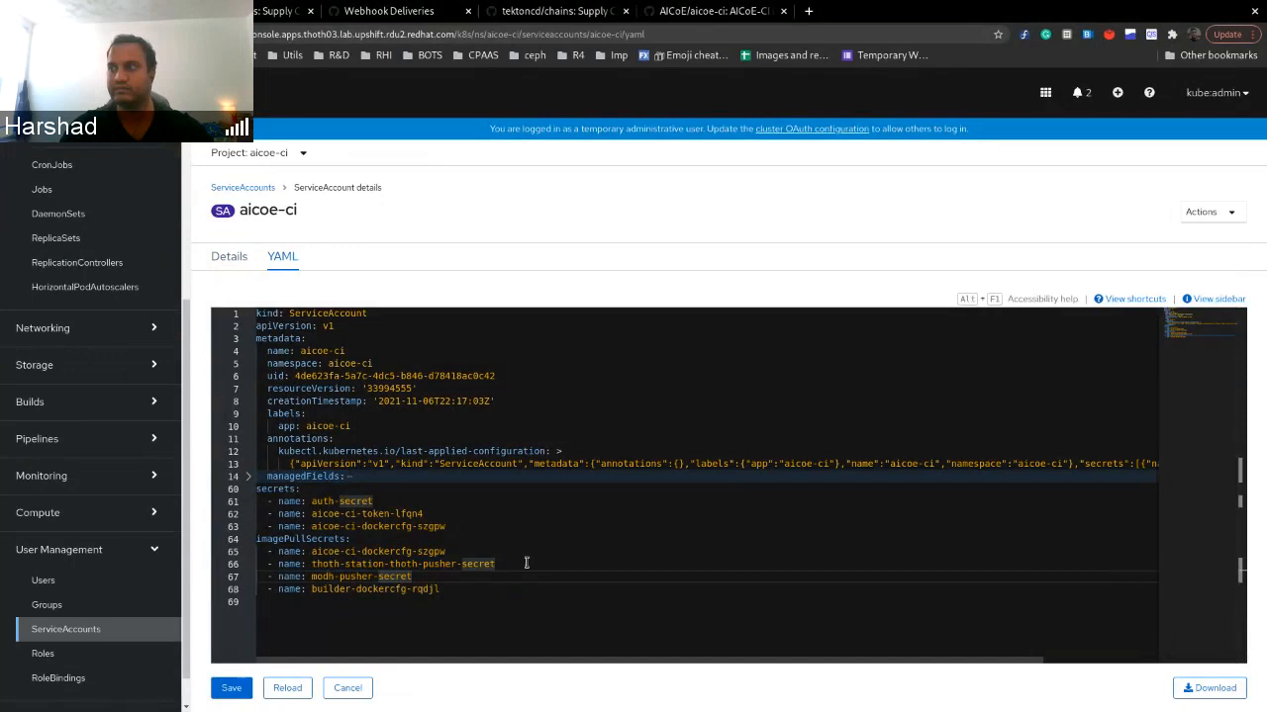
{"action": "mouse_move", "coordinate": [380, 515]}
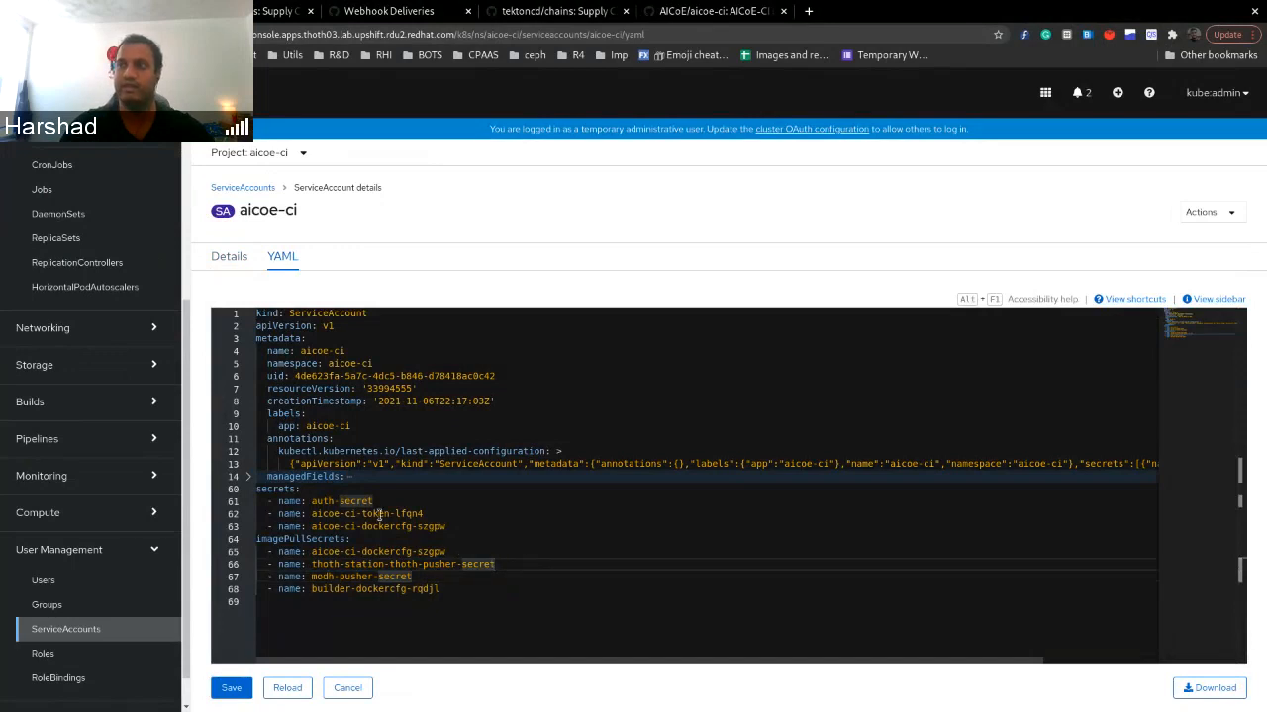
{"action": "left_click", "coordinate": [60, 273]}
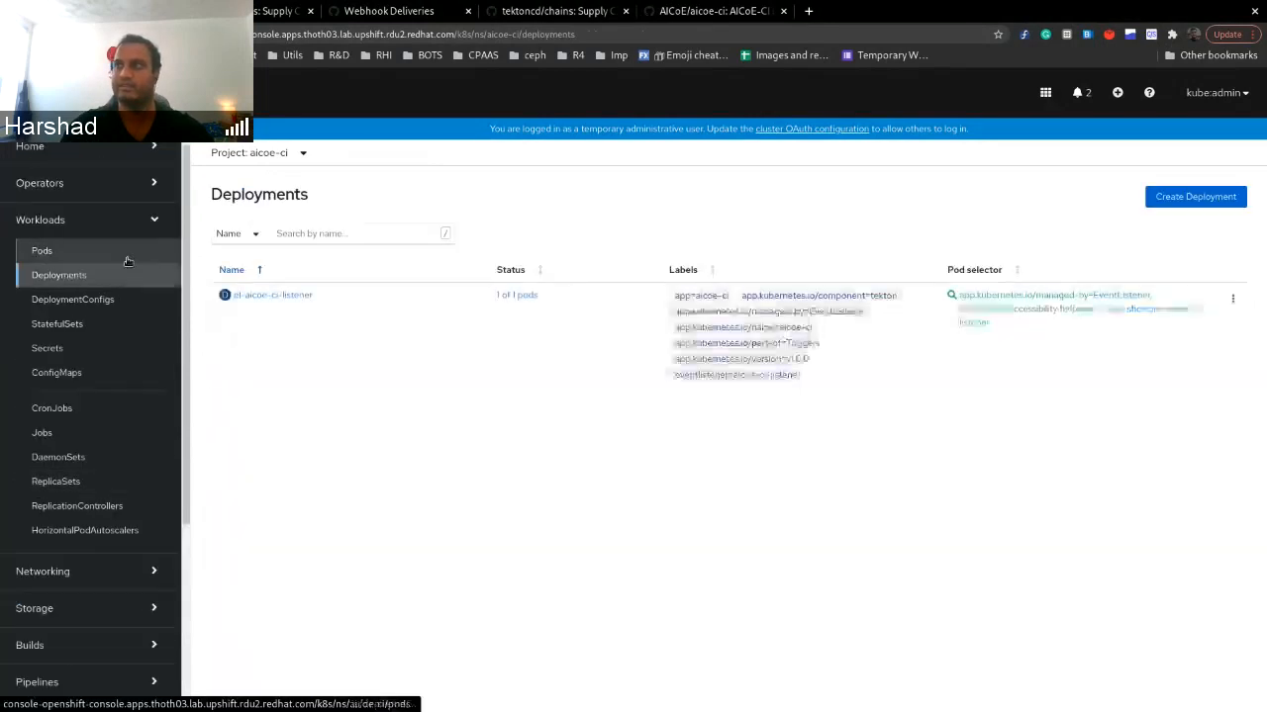
Step: Show the aicoe-ci pods with the listener and ultrahook running, then go to GitHub's webhook deliveries
{"action": "left_click", "coordinate": [42, 250]}
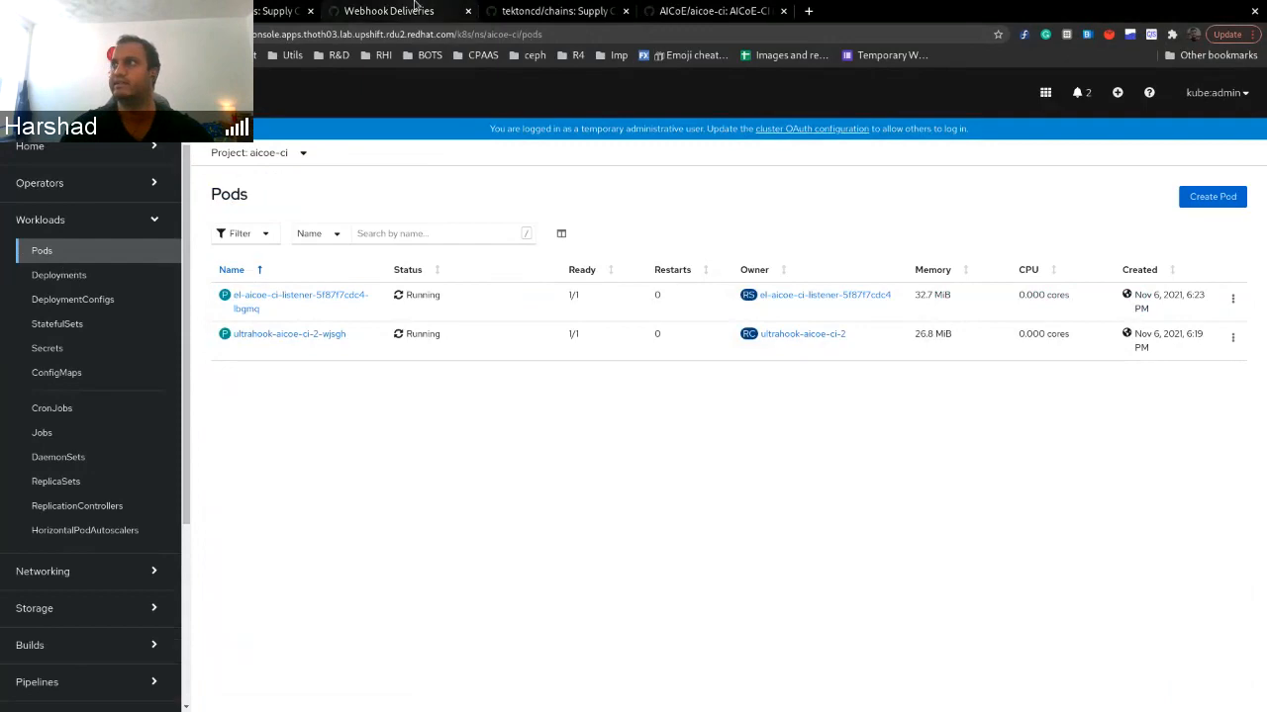
{"action": "left_click", "coordinate": [387, 12]}
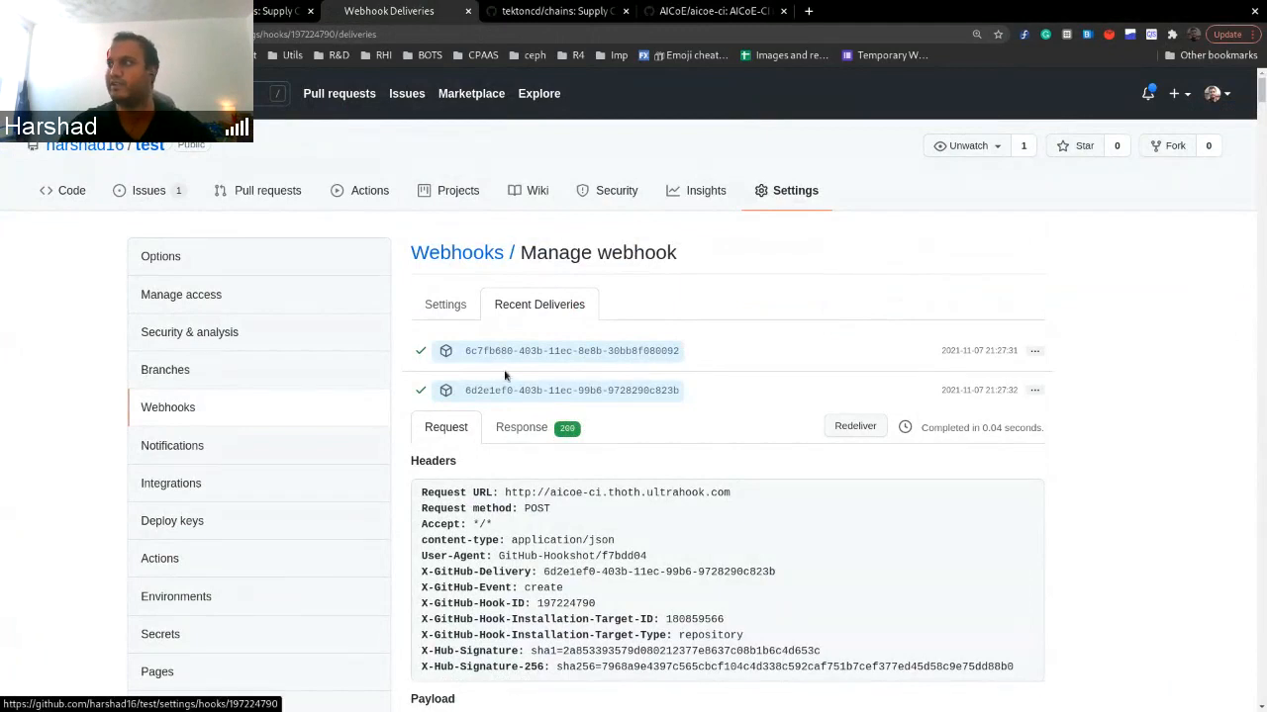
Step: Redeliver the v0.2.3 tag-creation webhook delivery to trigger a new tag-release run
{"action": "scroll", "scroll_direction": "down", "scroll_amount": 3}
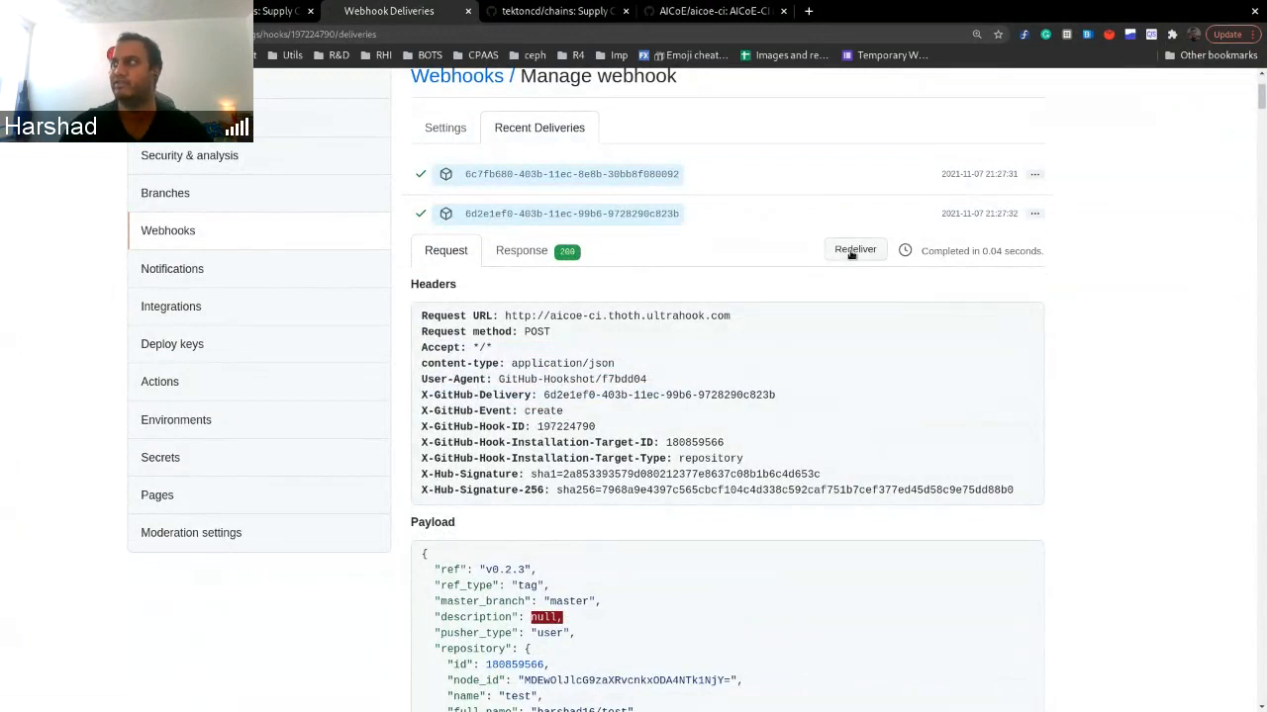
{"action": "left_click", "coordinate": [854, 249]}
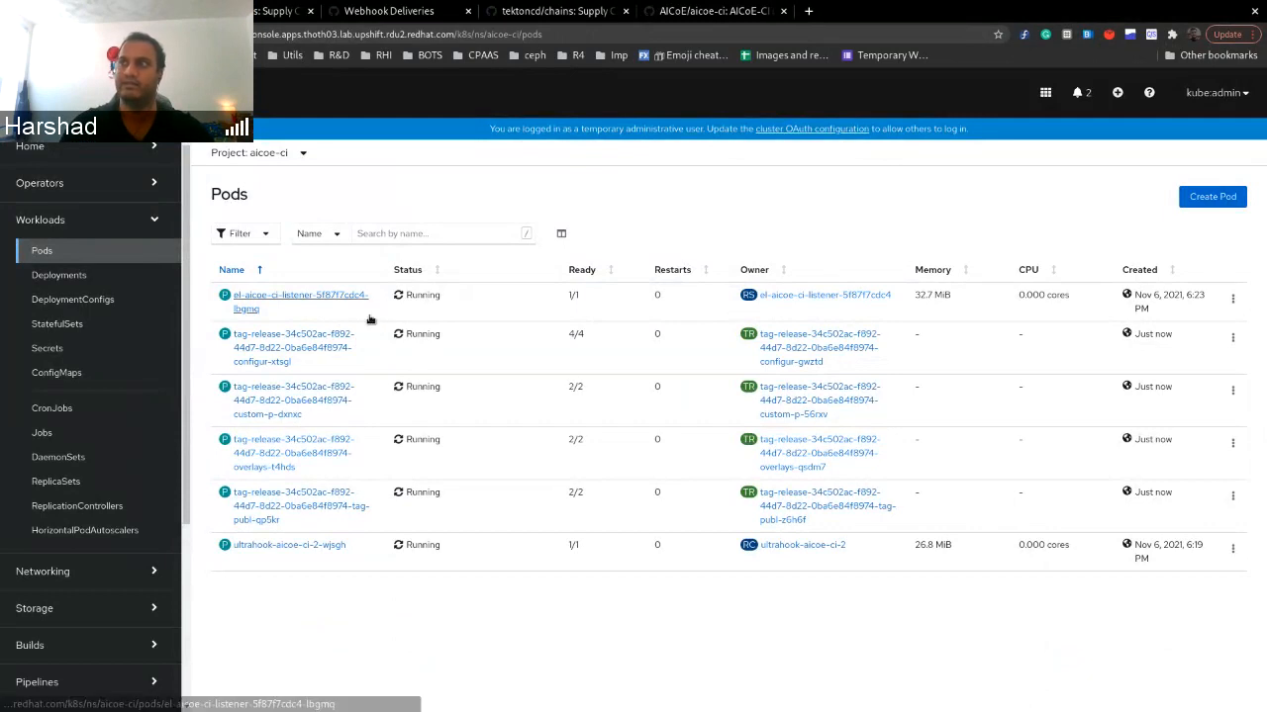
Step: Stream the tekton-chains-controller pod logs showing tag-release taskruns being reconciled
{"action": "left_click", "coordinate": [257, 152]}
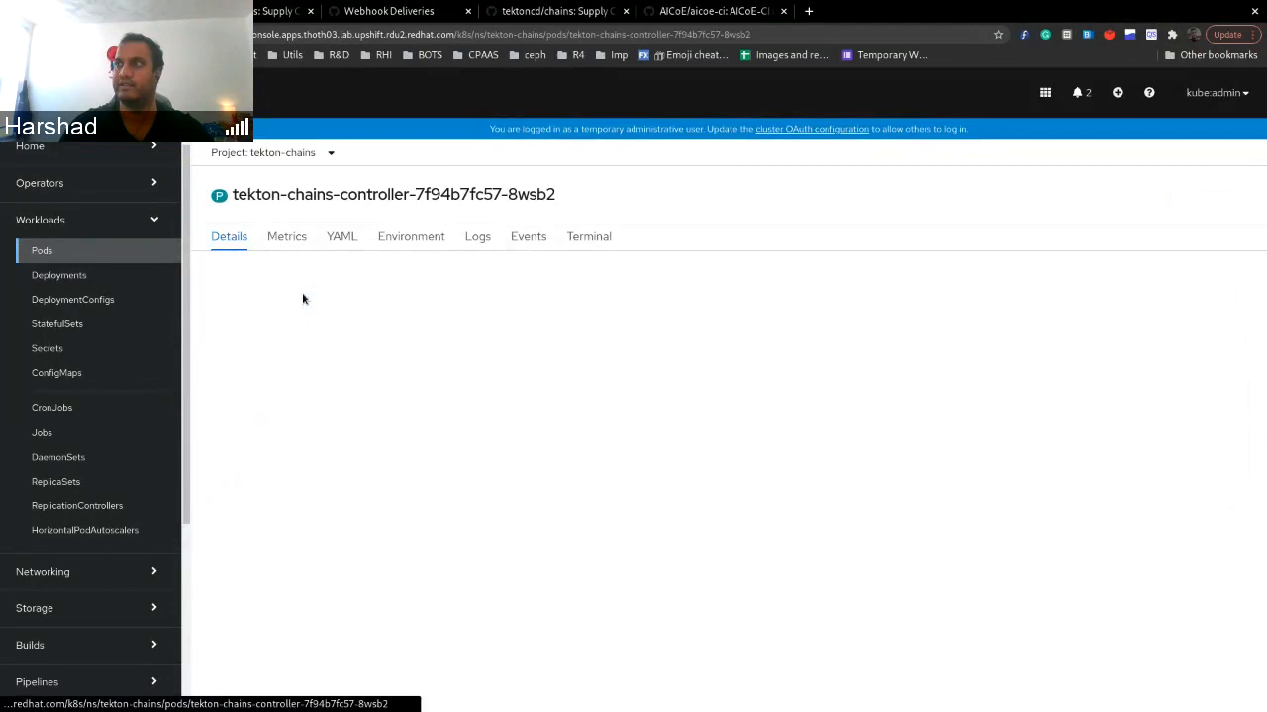
{"action": "left_click", "coordinate": [476, 237]}
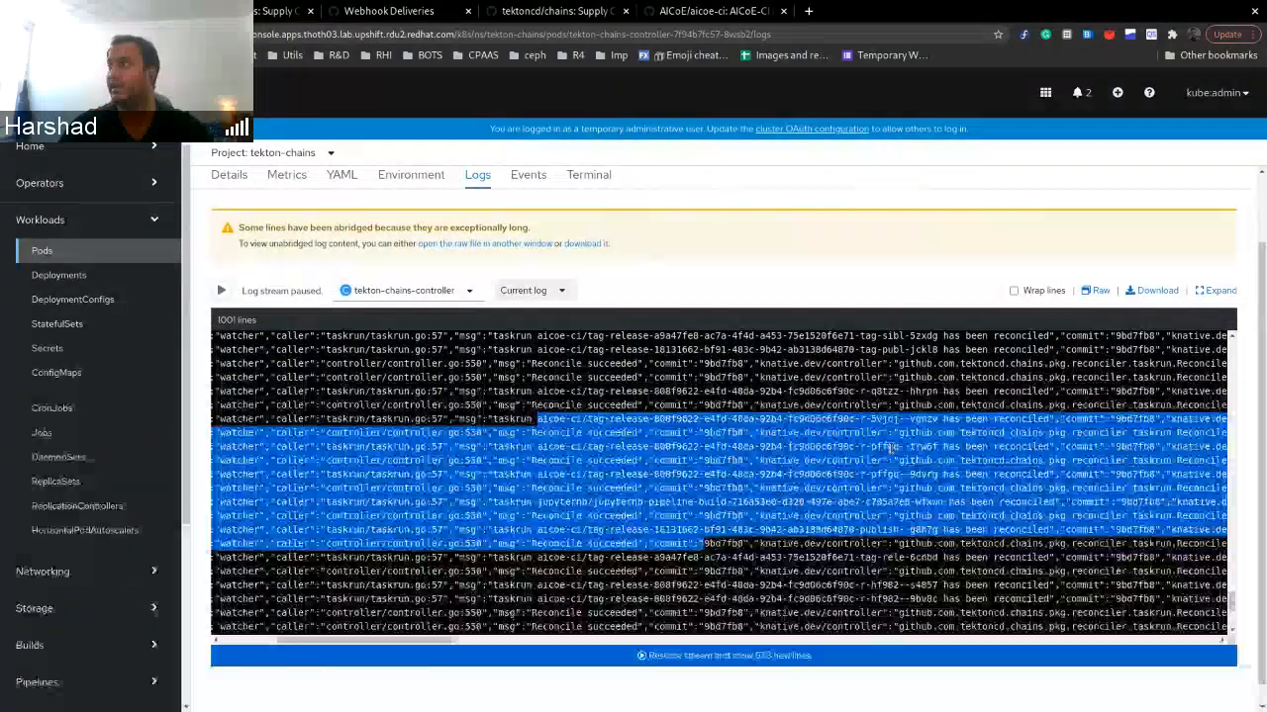
{"action": "left_click", "coordinate": [221, 289]}
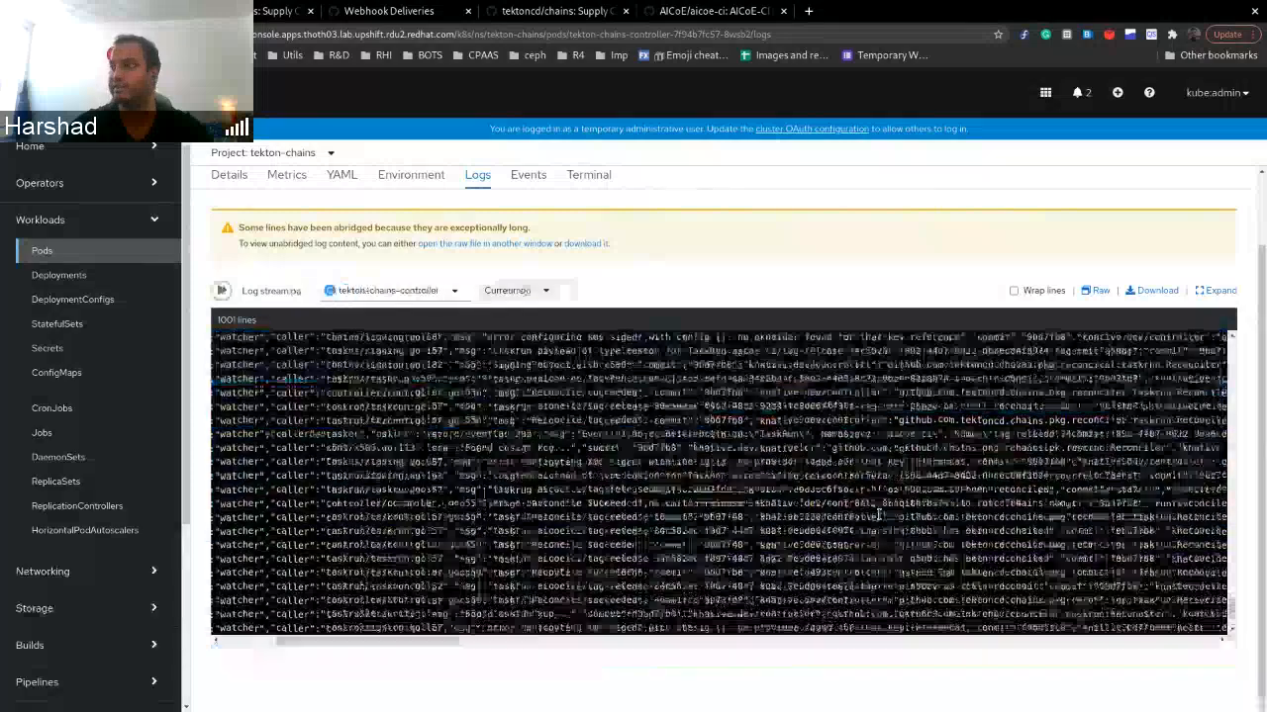
{"action": "left_click", "coordinate": [221, 288]}
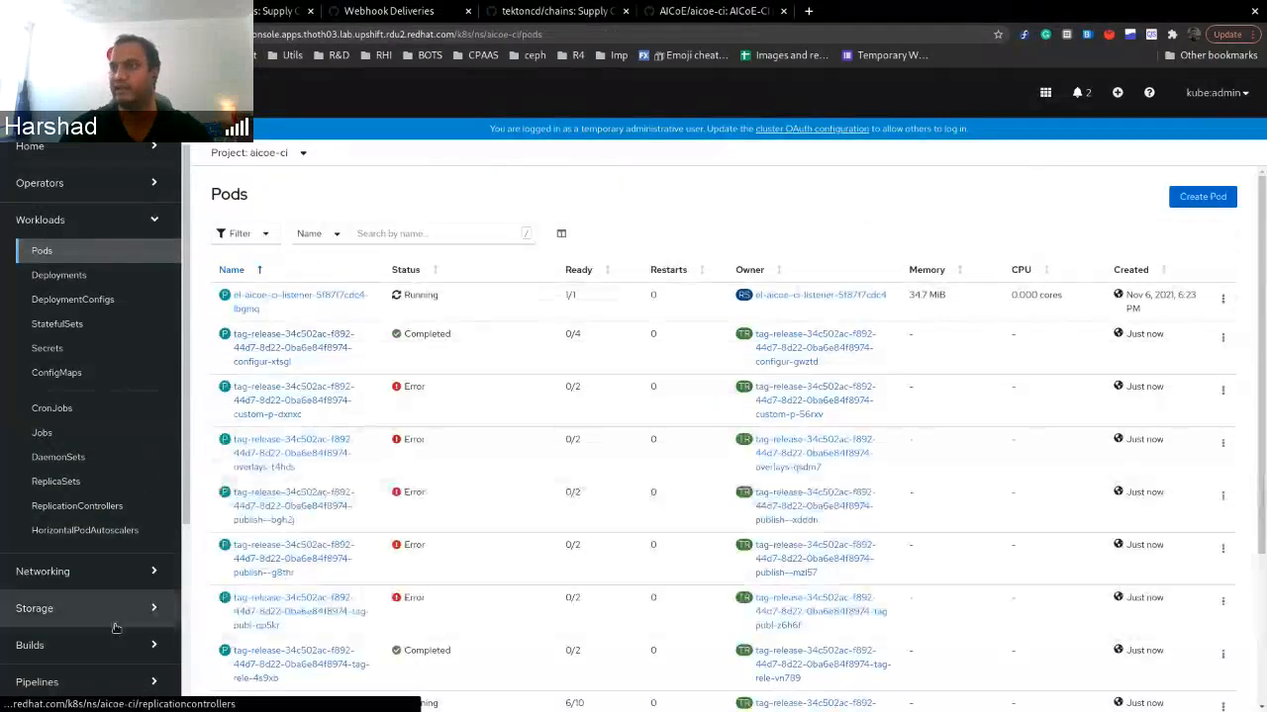
Step: Locate the tag-release task in the aicoe-ci Tasks list and open it
{"action": "scroll", "scroll_direction": "down", "scroll_amount": 3}
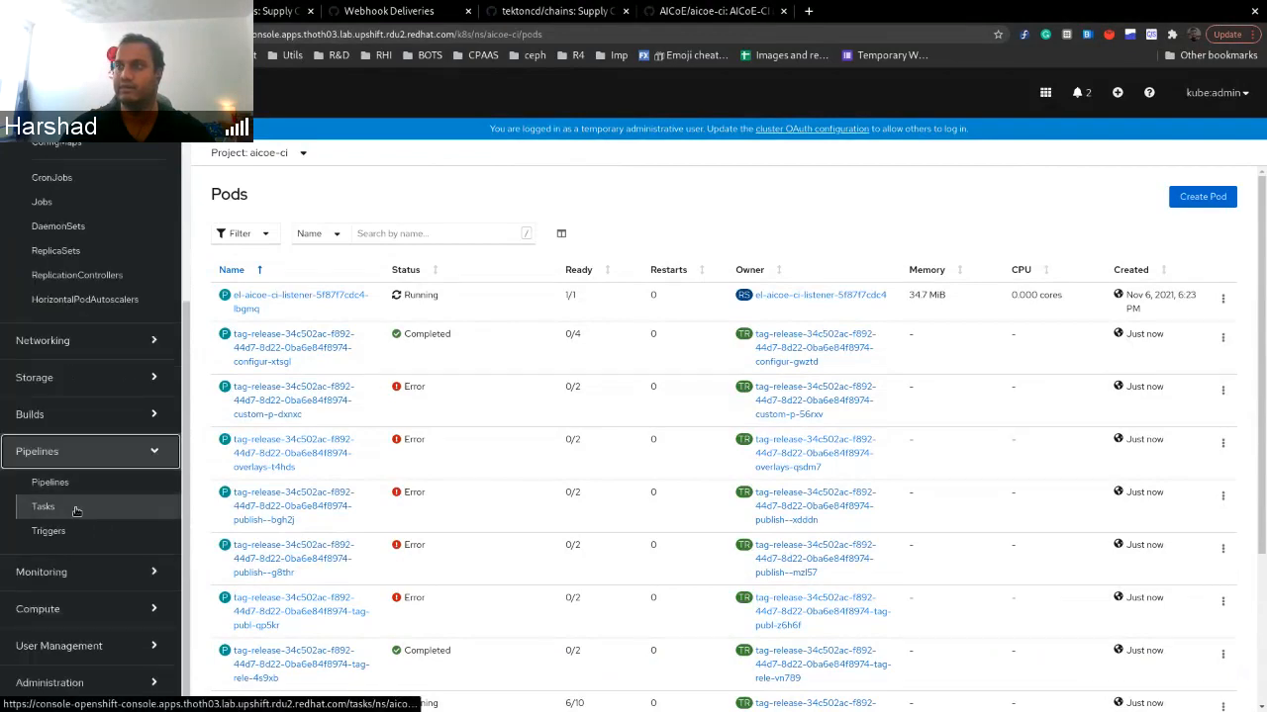
{"action": "left_click", "coordinate": [44, 507]}
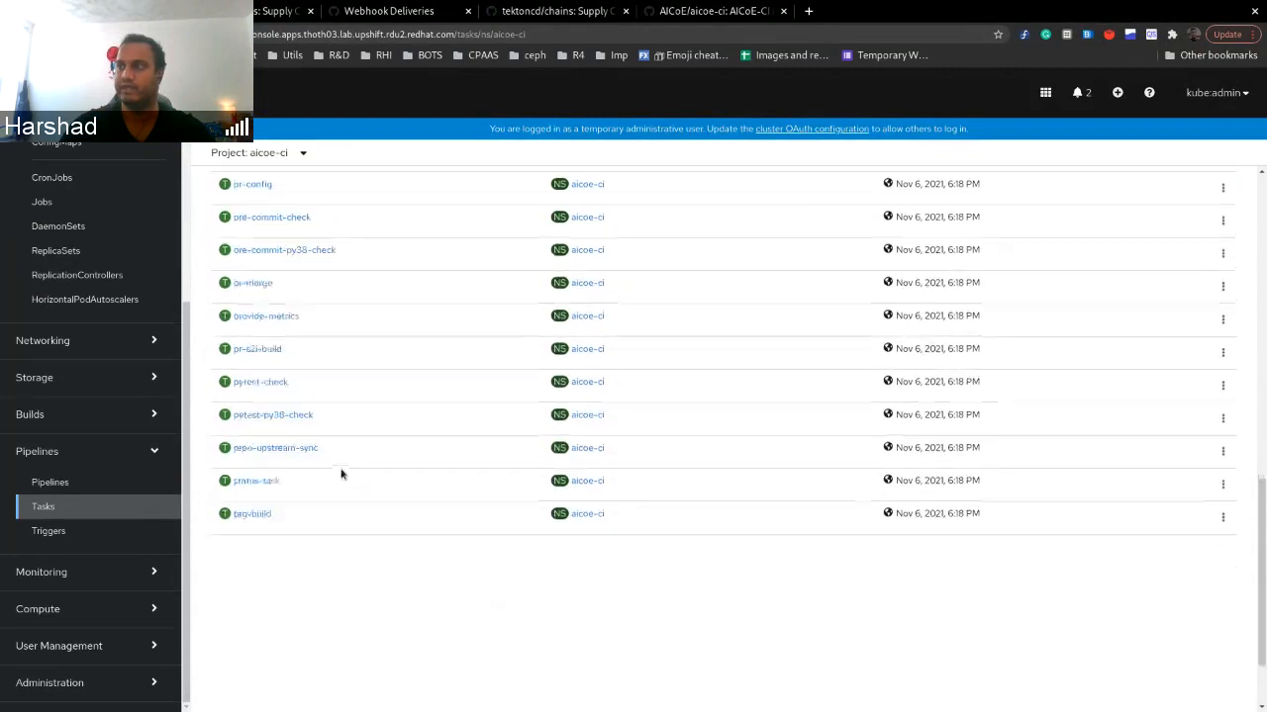
{"action": "scroll", "scroll_direction": "down", "scroll_amount": 3}
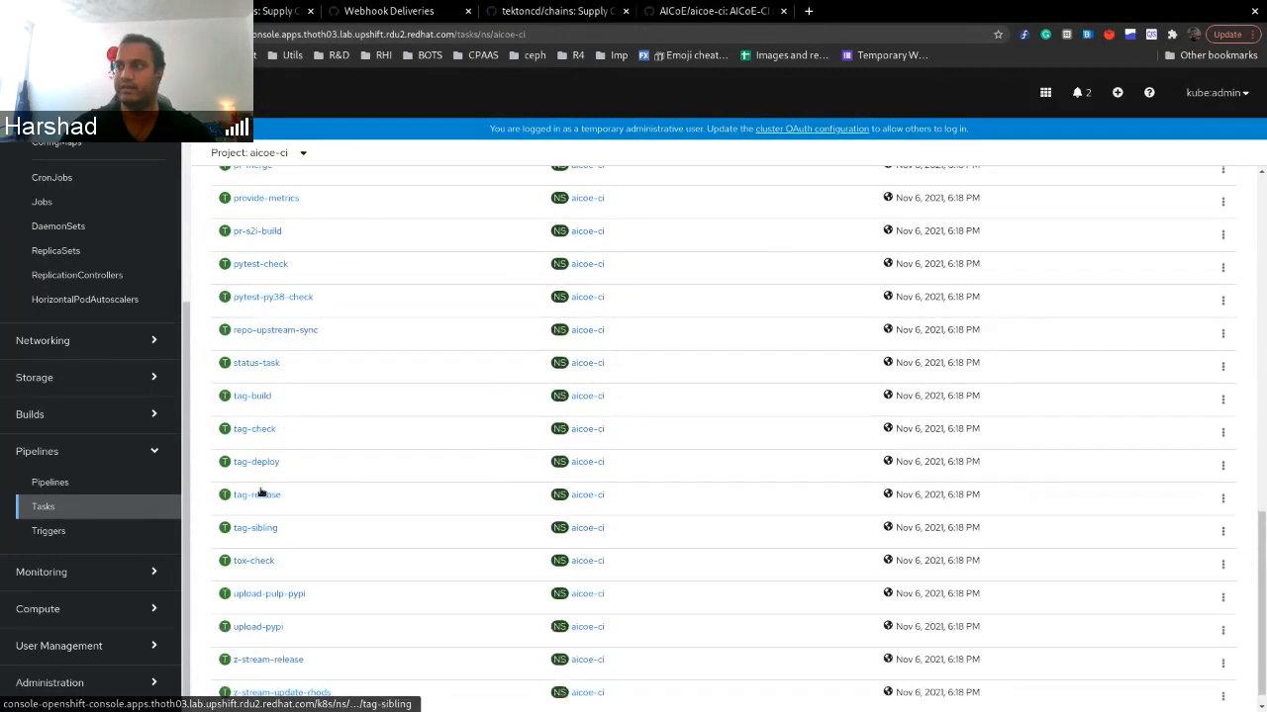
{"action": "left_click", "coordinate": [257, 495]}
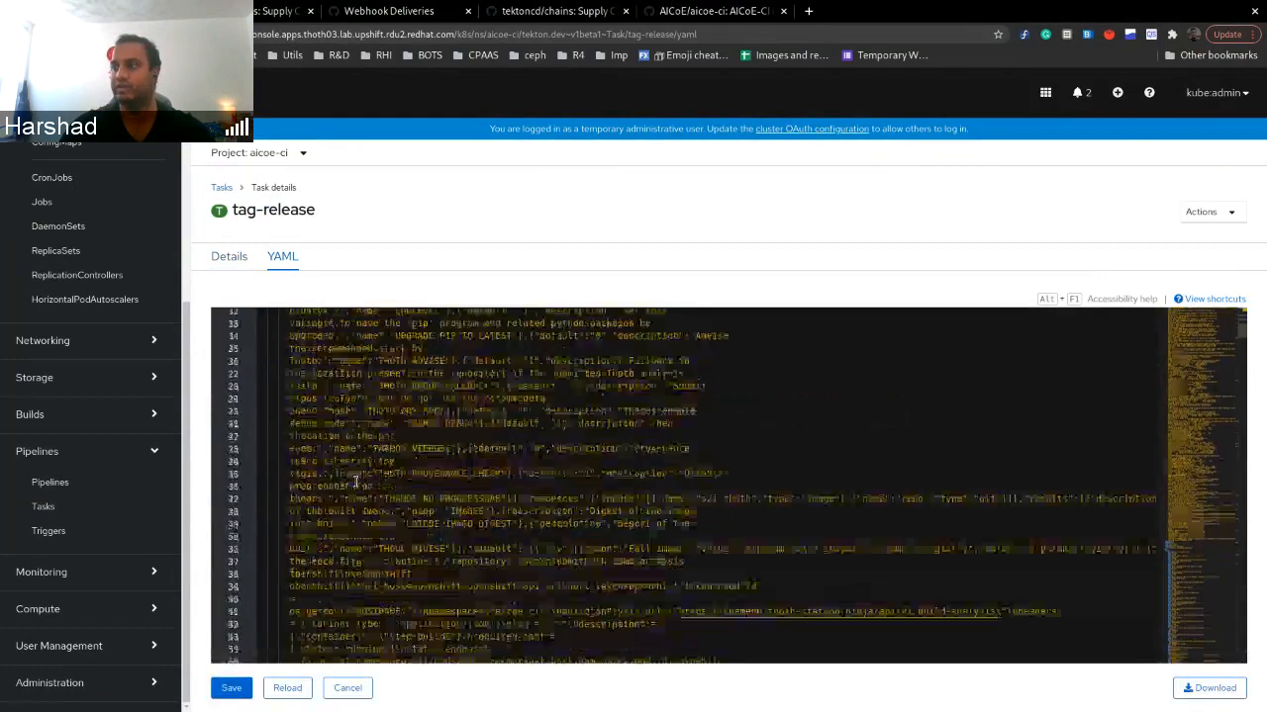
Step: Scroll to the task's results section and highlight the IMAGES result name
{"action": "scroll", "scroll_direction": "down", "scroll_amount": 3}
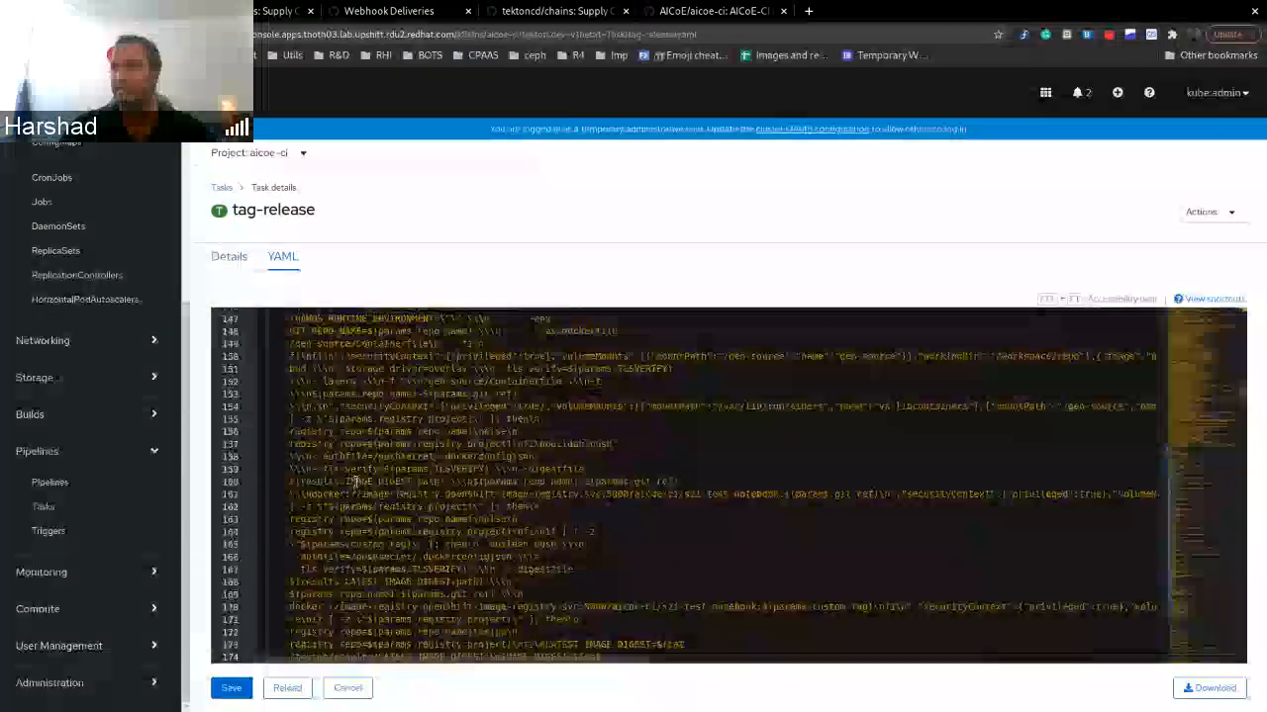
{"action": "scroll", "scroll_direction": "down", "scroll_amount": 3}
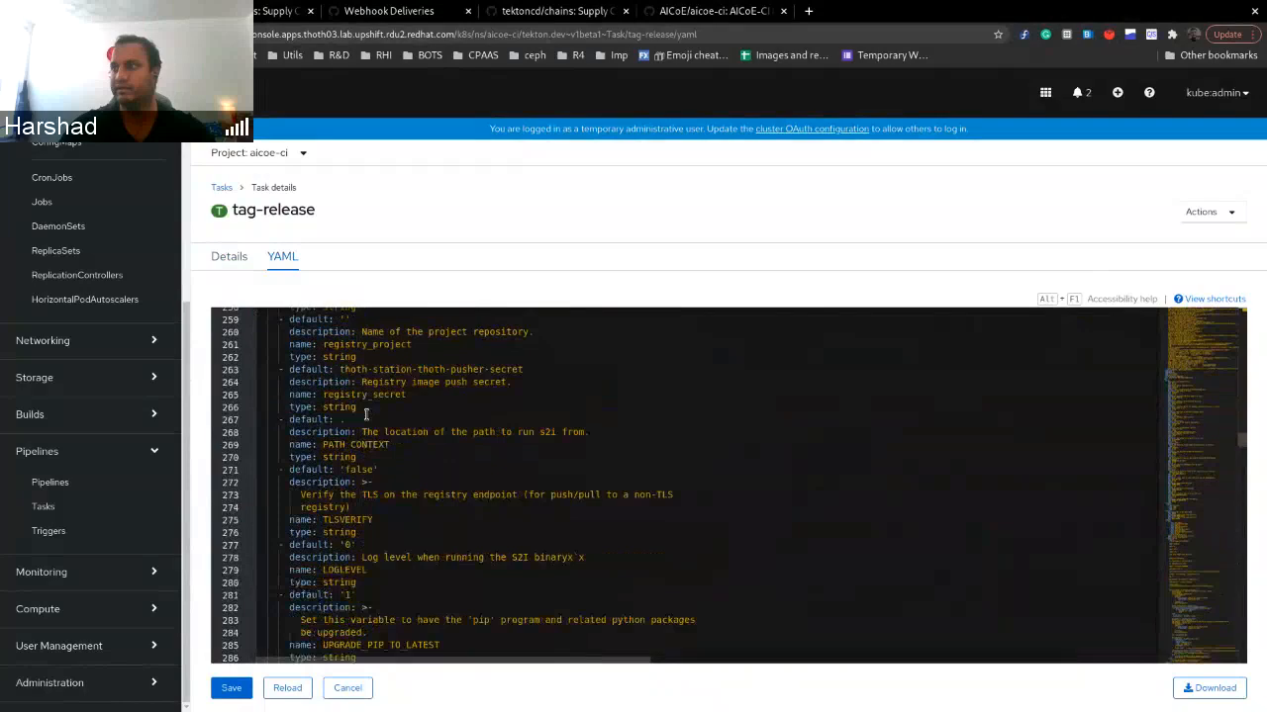
{"action": "scroll", "scroll_direction": "down", "scroll_amount": 3}
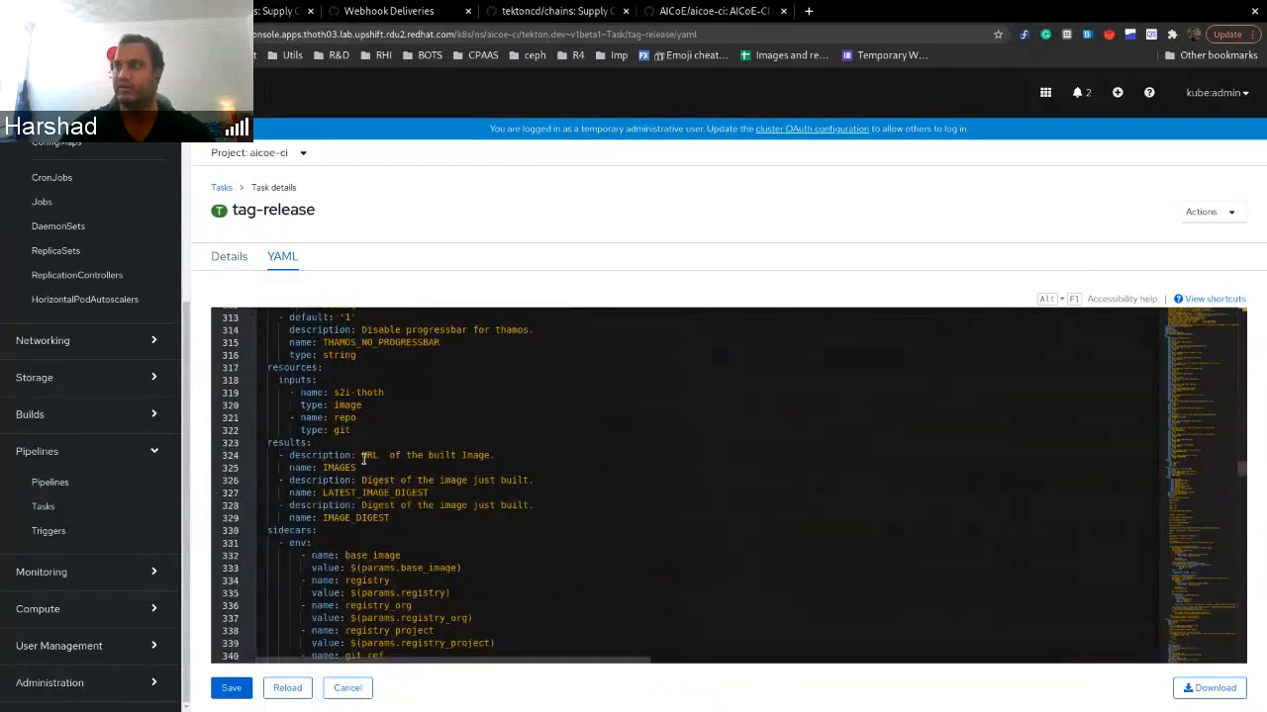
{"action": "double_click", "coordinate": [338, 467]}
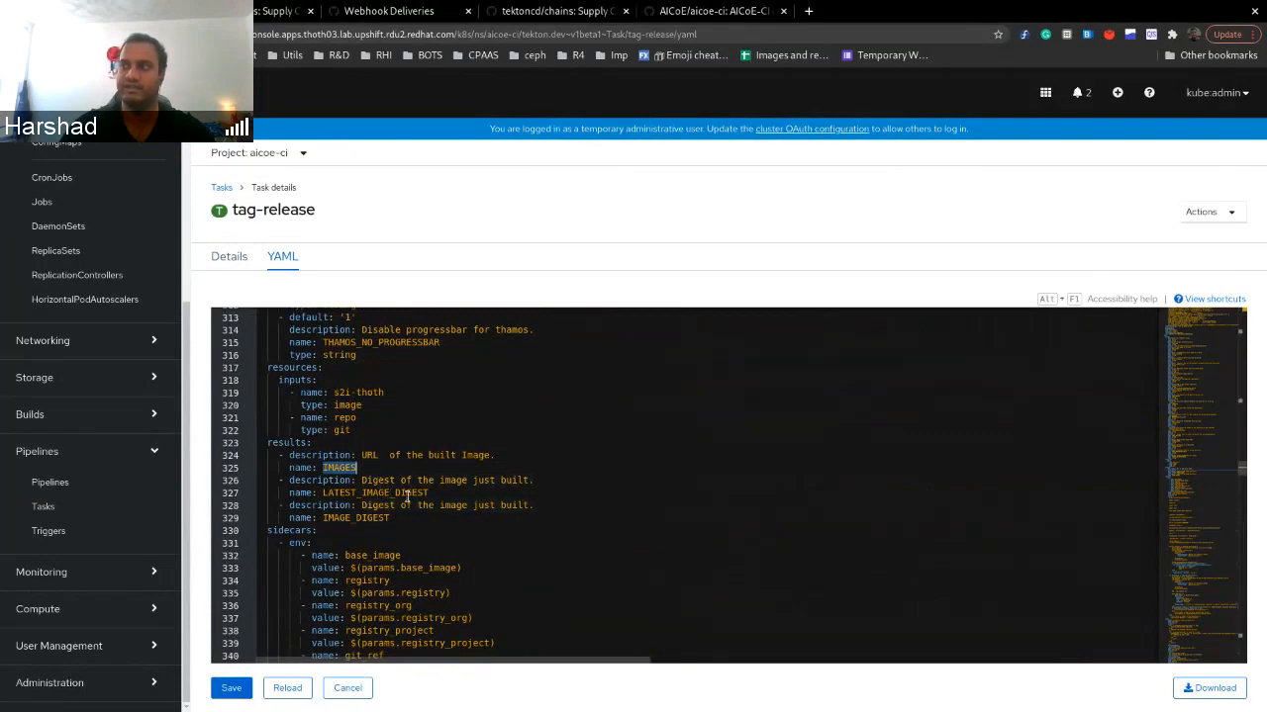
Step: Highlight the write-url step lines echoing image digests into the IMAGES result
{"action": "scroll", "scroll_direction": "down", "scroll_amount": 3}
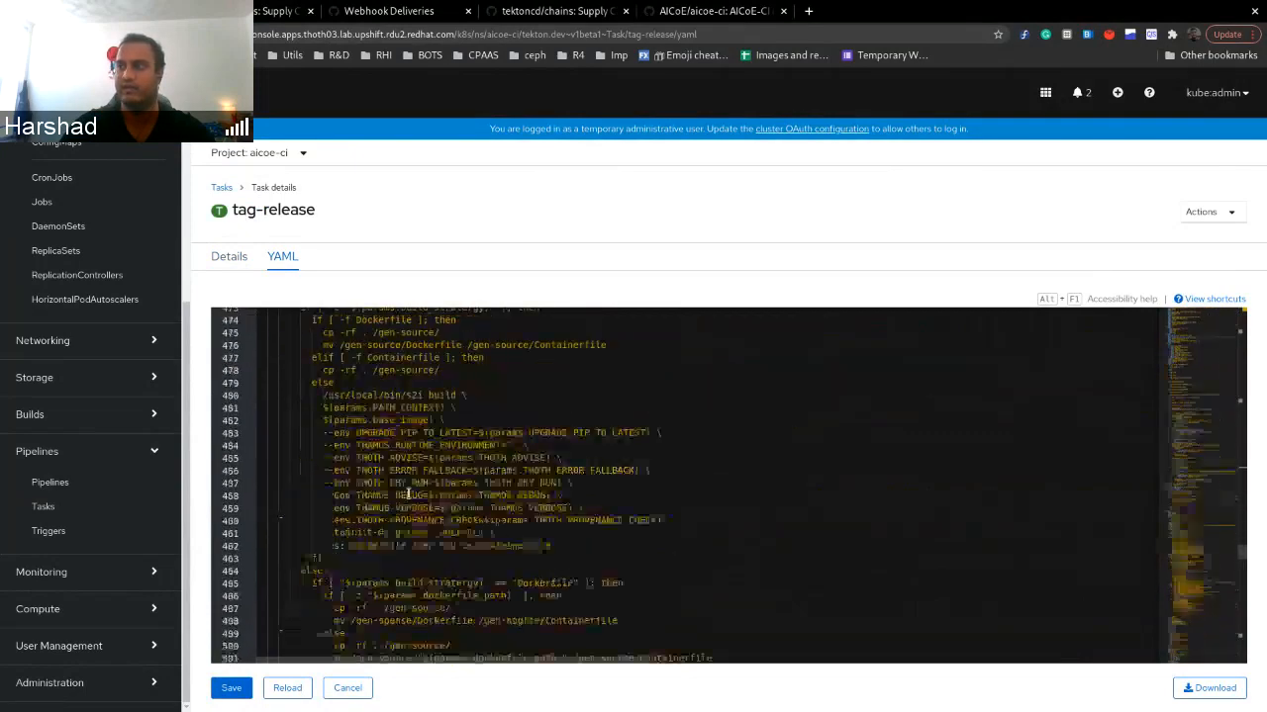
{"action": "scroll", "scroll_direction": "down", "scroll_amount": 3}
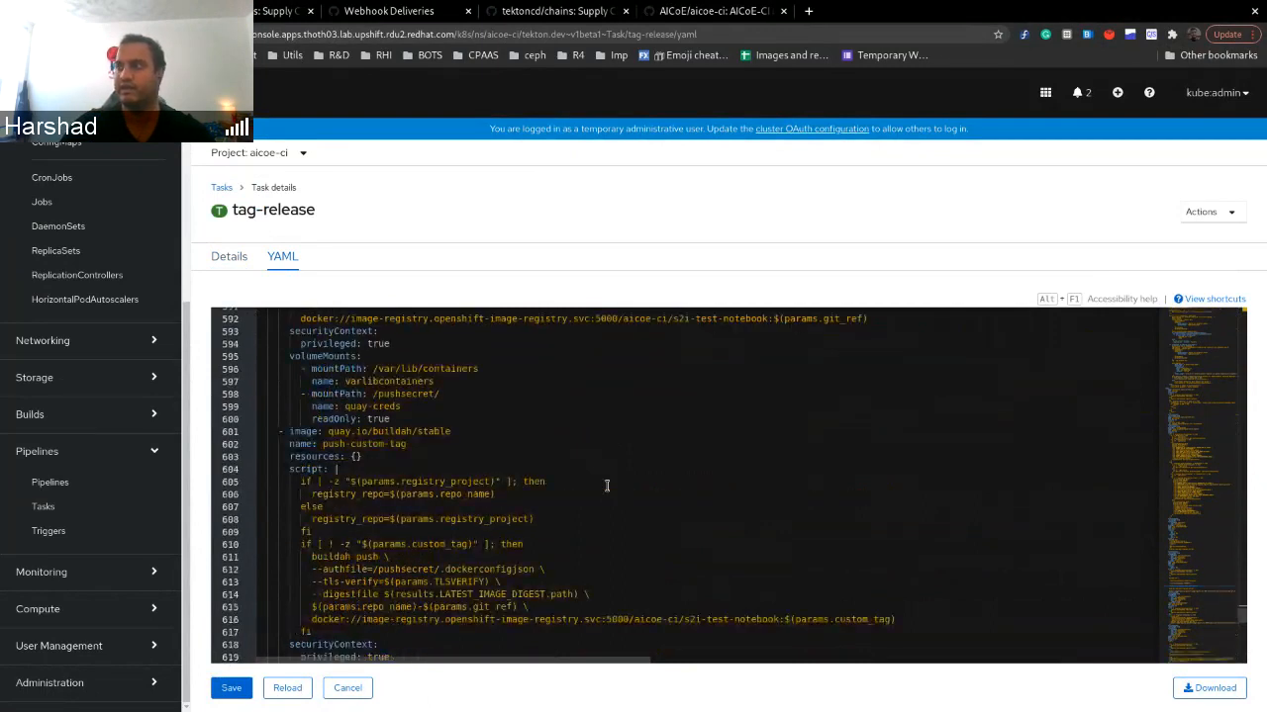
{"action": "scroll", "scroll_direction": "down", "scroll_amount": 3}
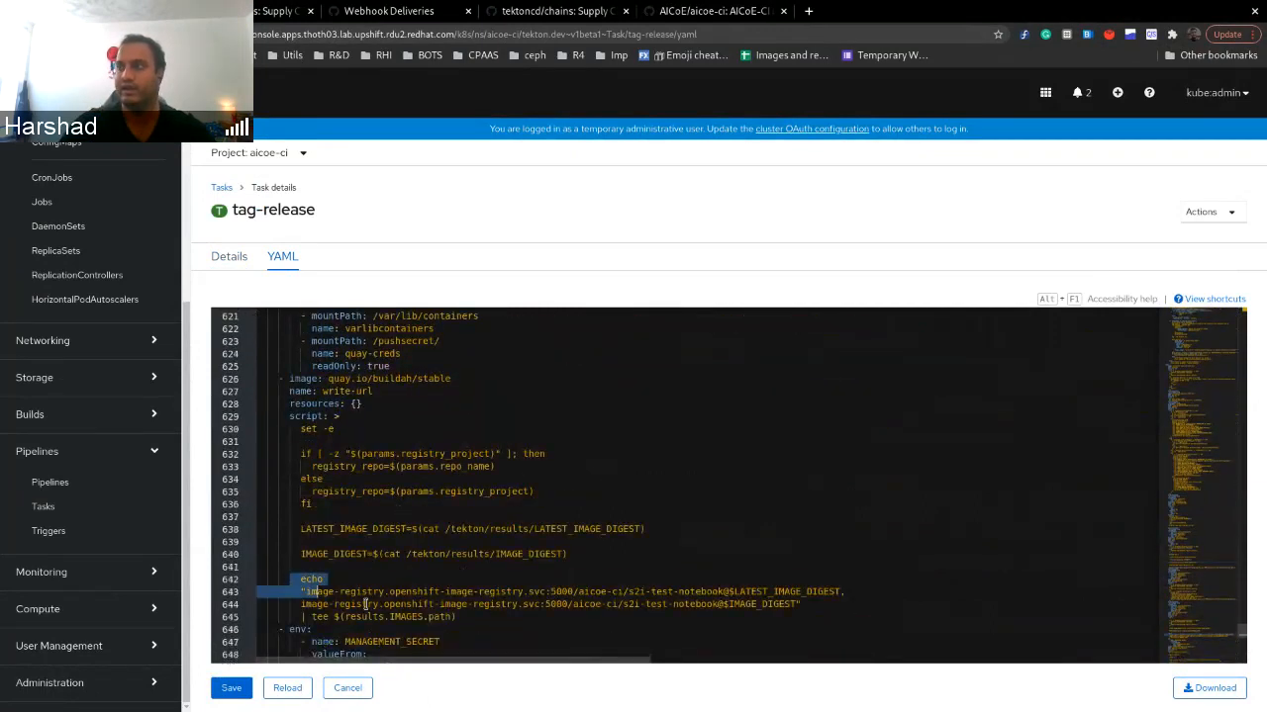
{"action": "left_click_drag", "start_coordinate": [301, 592], "coordinate": [432, 617]}
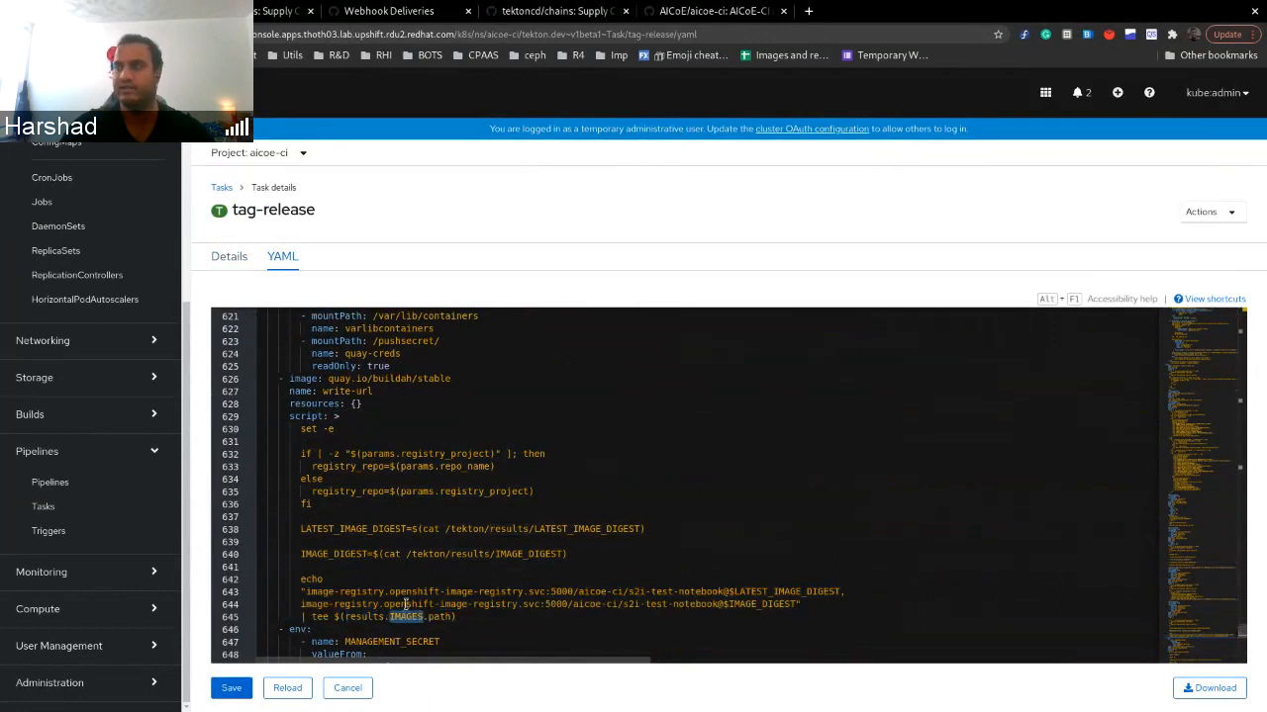
{"action": "left_click", "coordinate": [258, 153]}
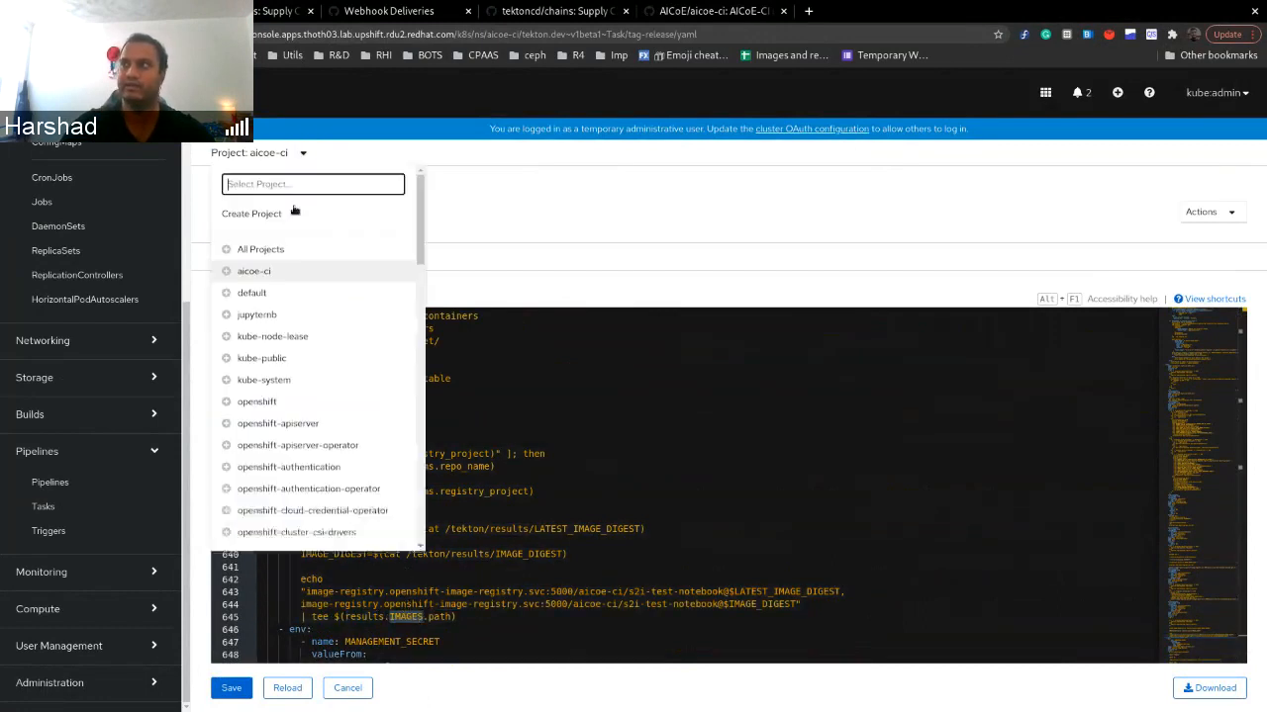
Step: Bring up the tekton-chains-controller pod's logs for the latest tag-release taskrun payloads
{"action": "scroll", "scroll_direction": "down", "scroll_amount": 3}
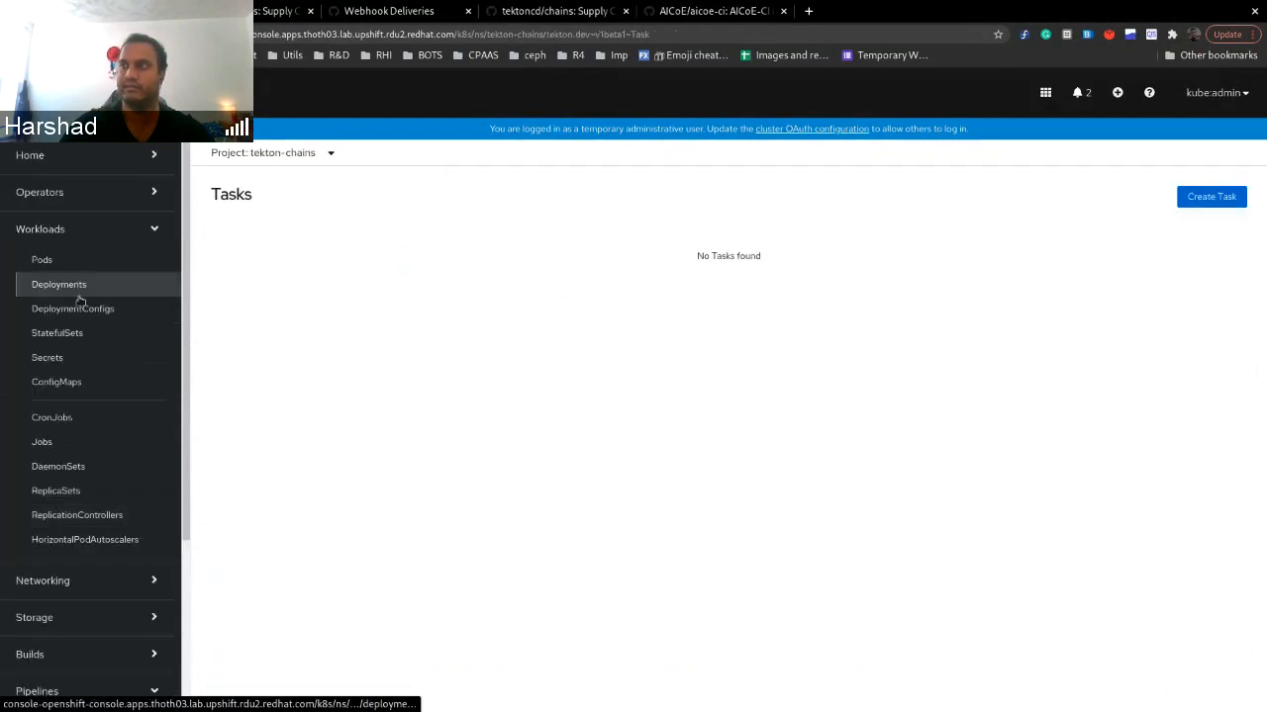
{"action": "left_click", "coordinate": [42, 260]}
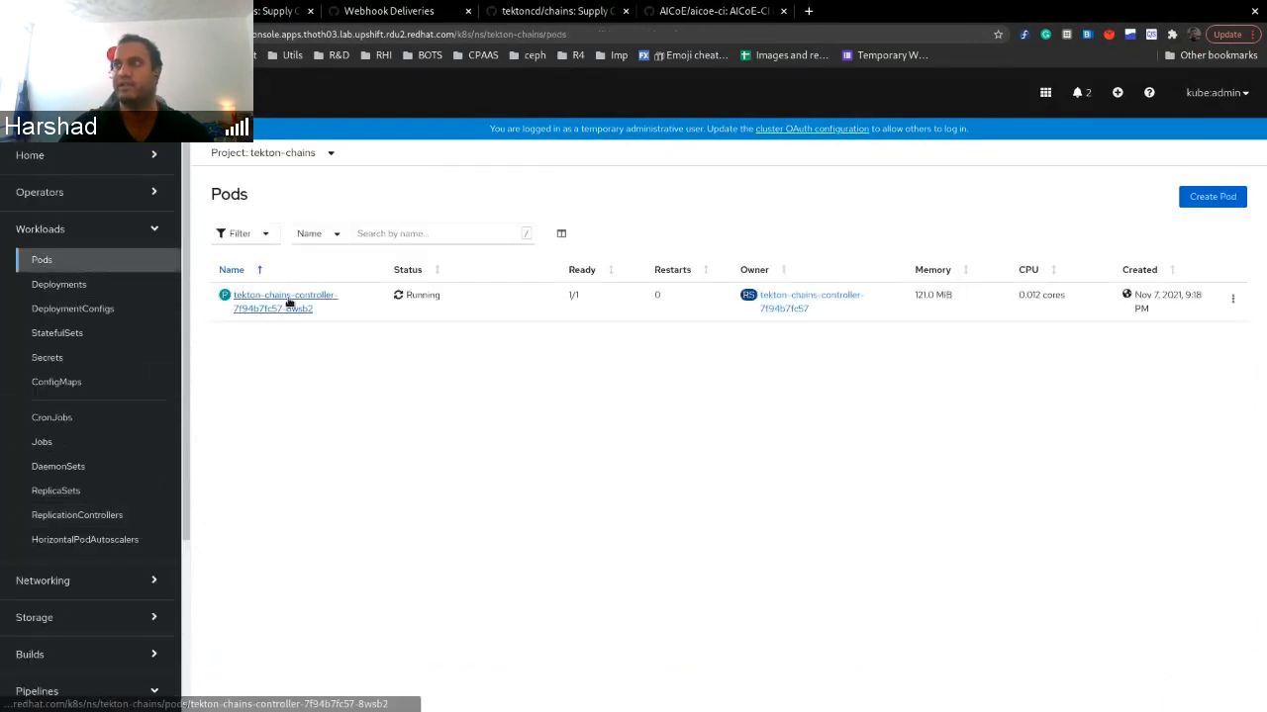
{"action": "left_click", "coordinate": [285, 295]}
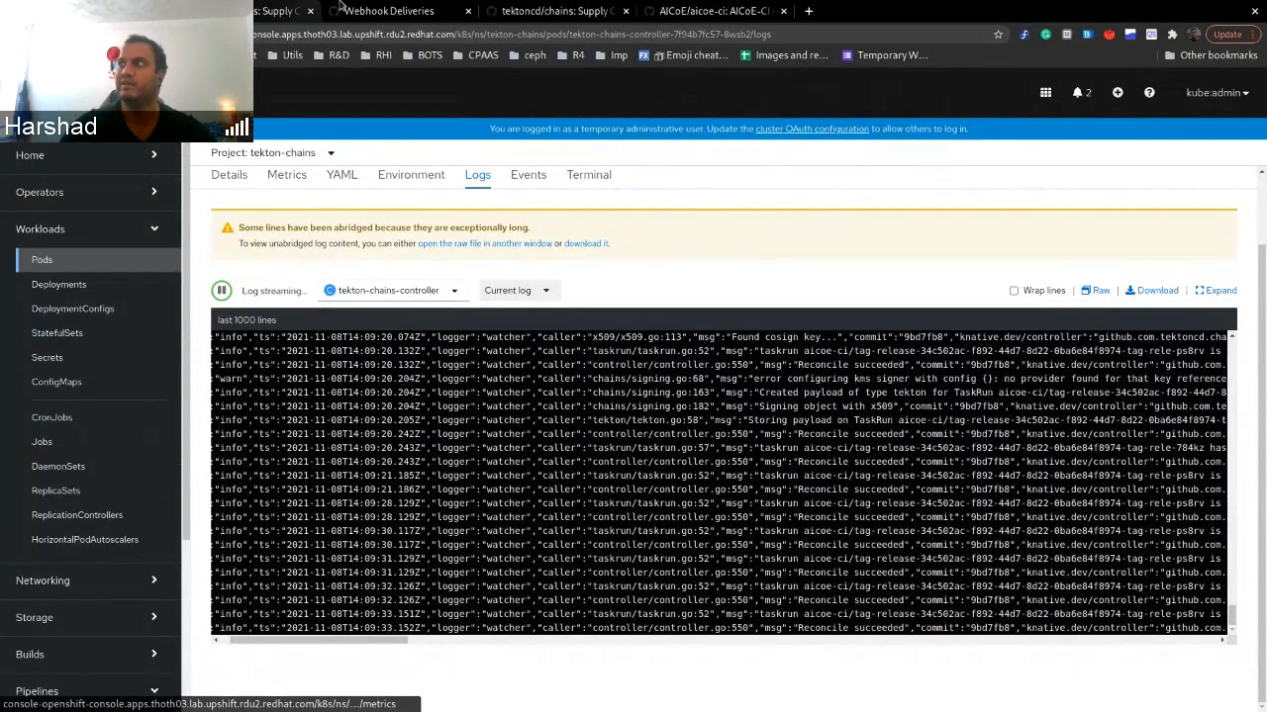
{"action": "mouse_move", "coordinate": [554, 12]}
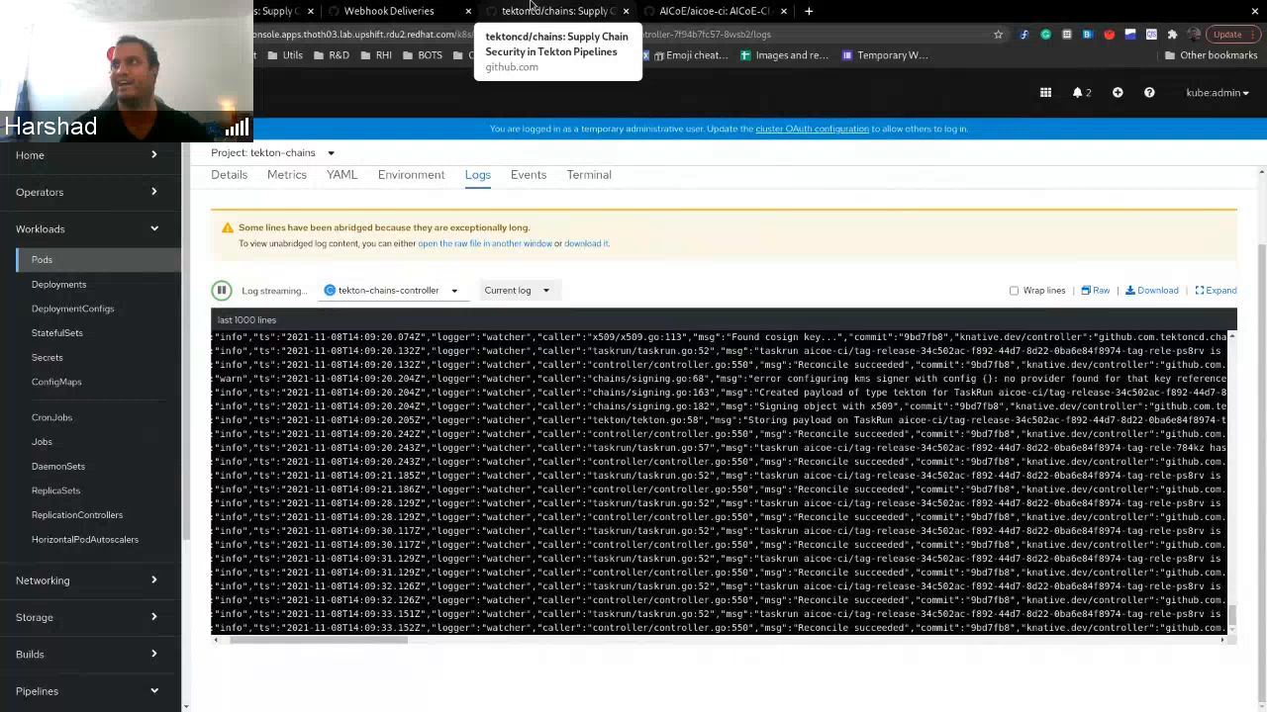
{"action": "mouse_move", "coordinate": [388, 11]}
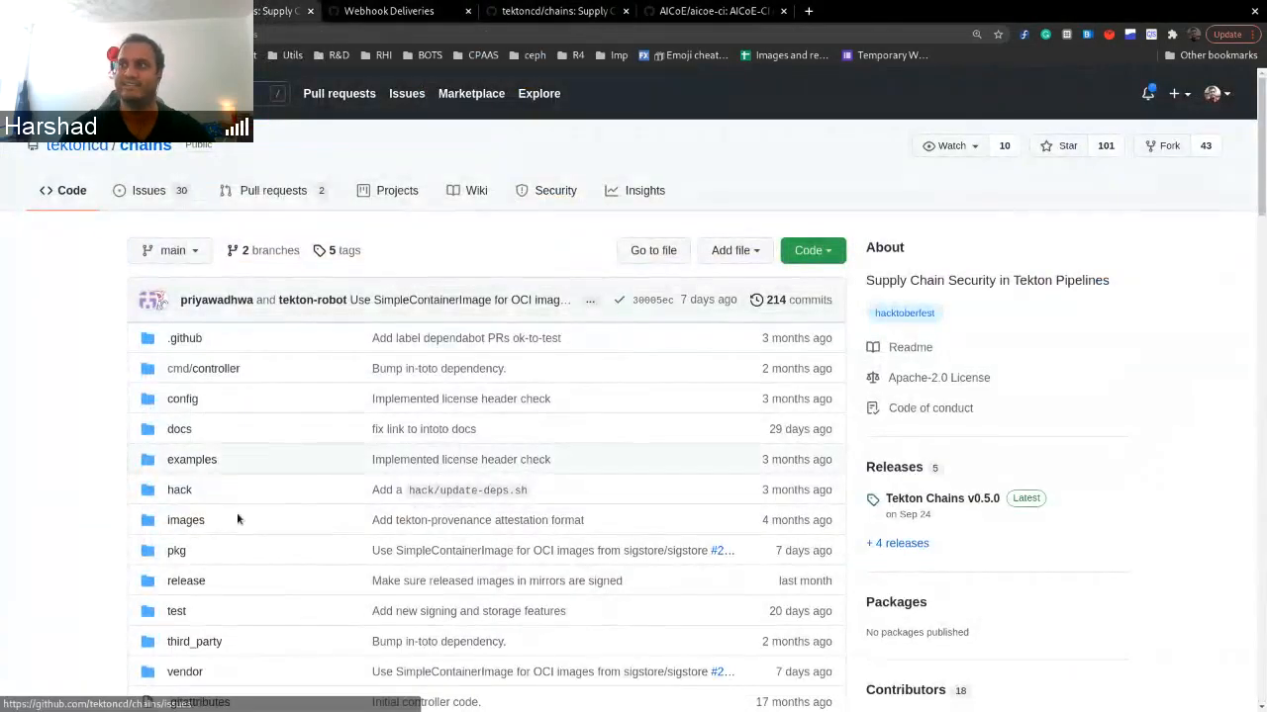
Step: View tektoncd/chains issue #252 MANIFEST_INVALID while pushing signature/attestation and its Quay comments
{"action": "left_click", "coordinate": [149, 190]}
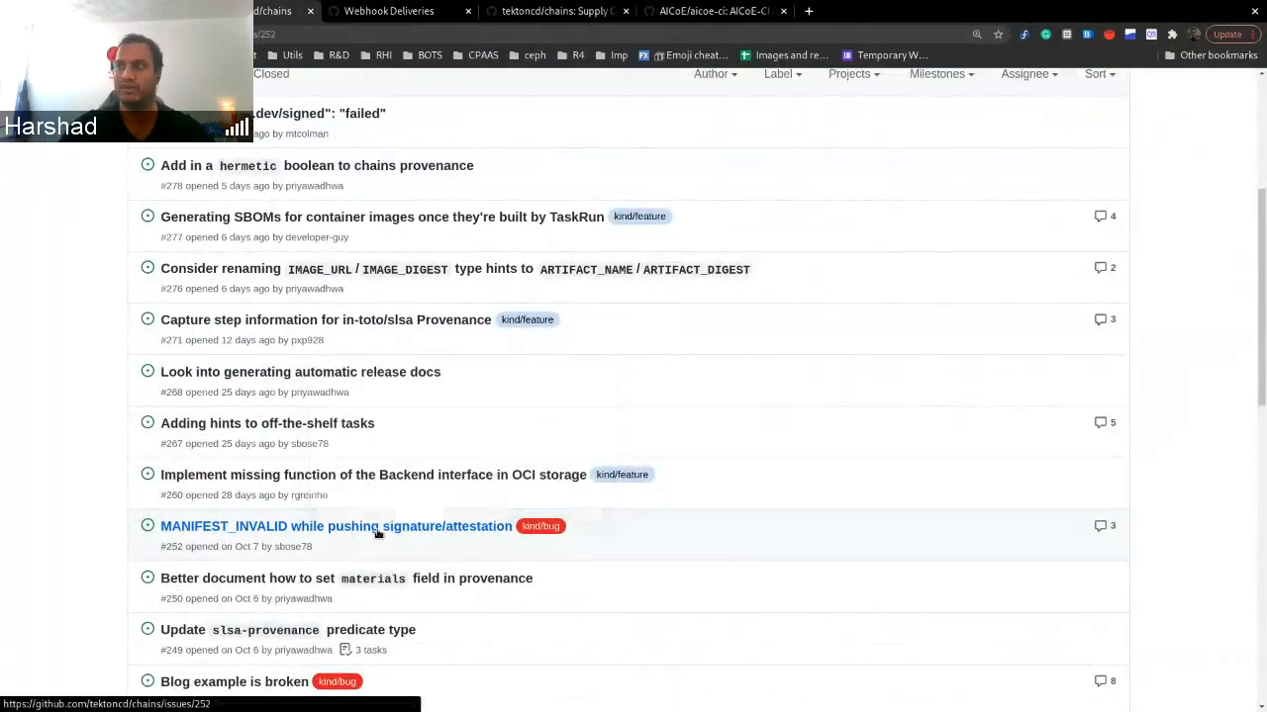
{"action": "left_click", "coordinate": [336, 526]}
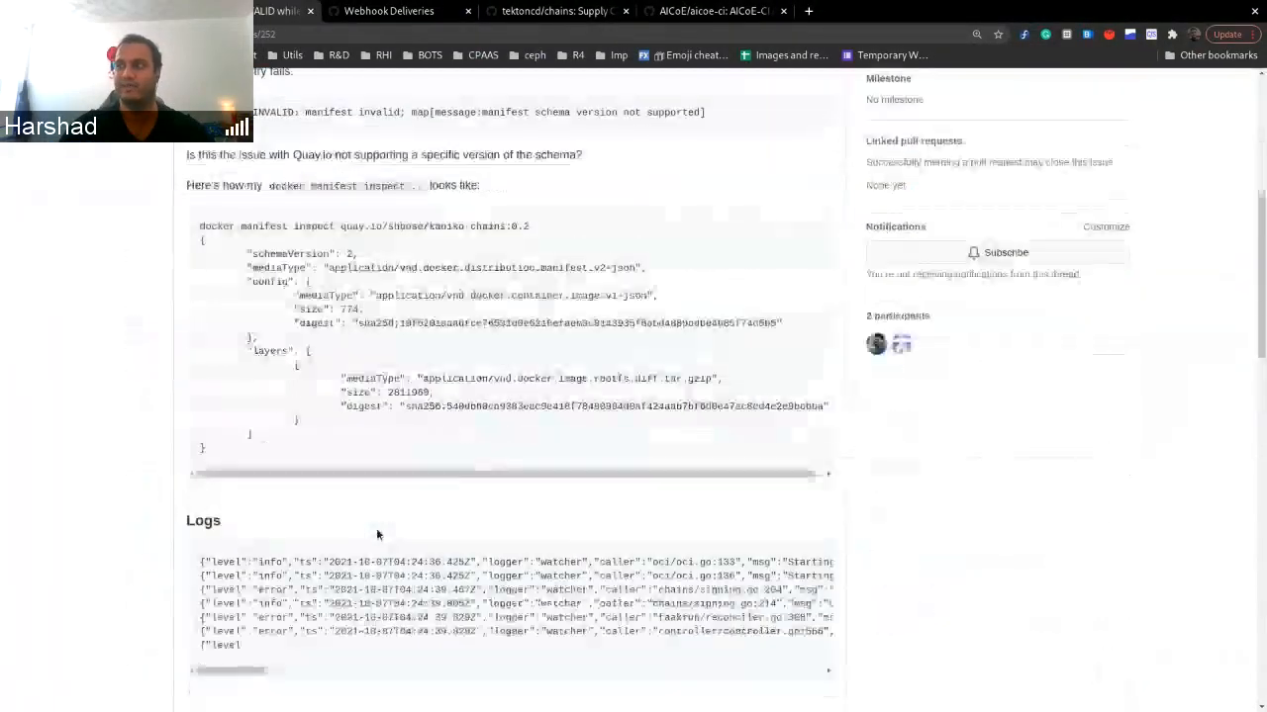
{"action": "scroll", "scroll_direction": "up", "scroll_amount": 3}
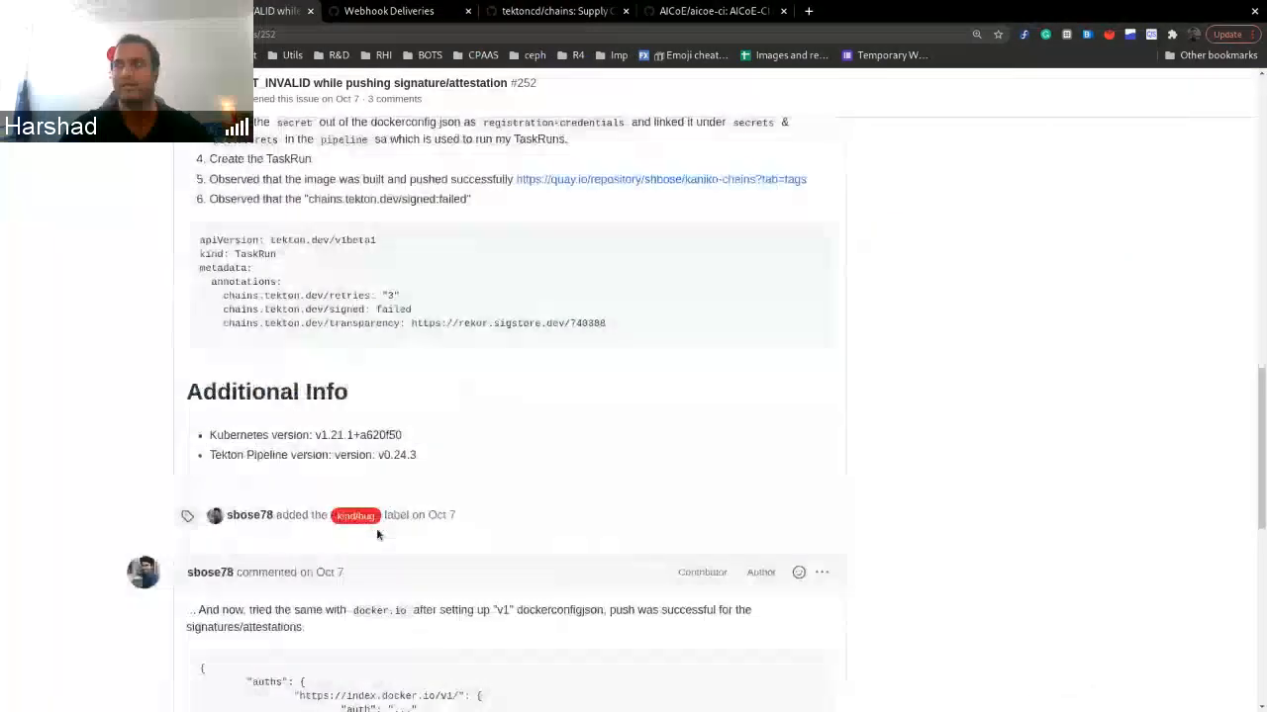
{"action": "scroll", "scroll_direction": "down", "scroll_amount": 3}
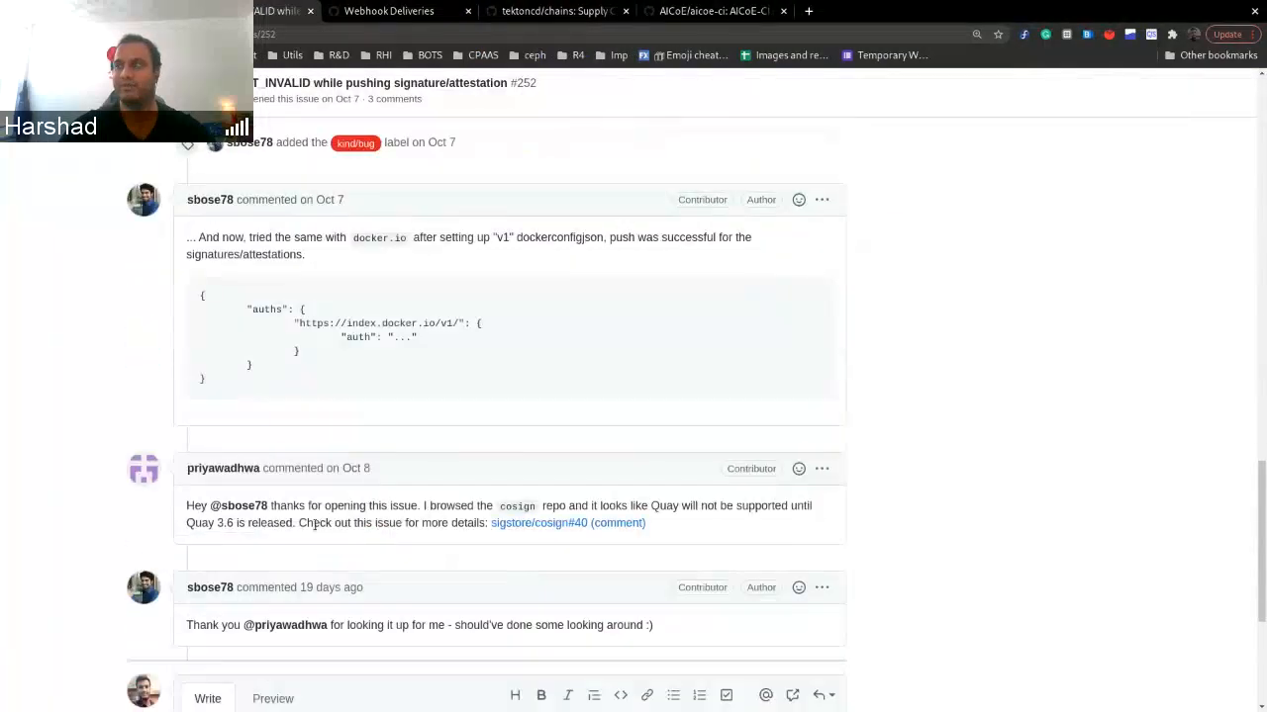